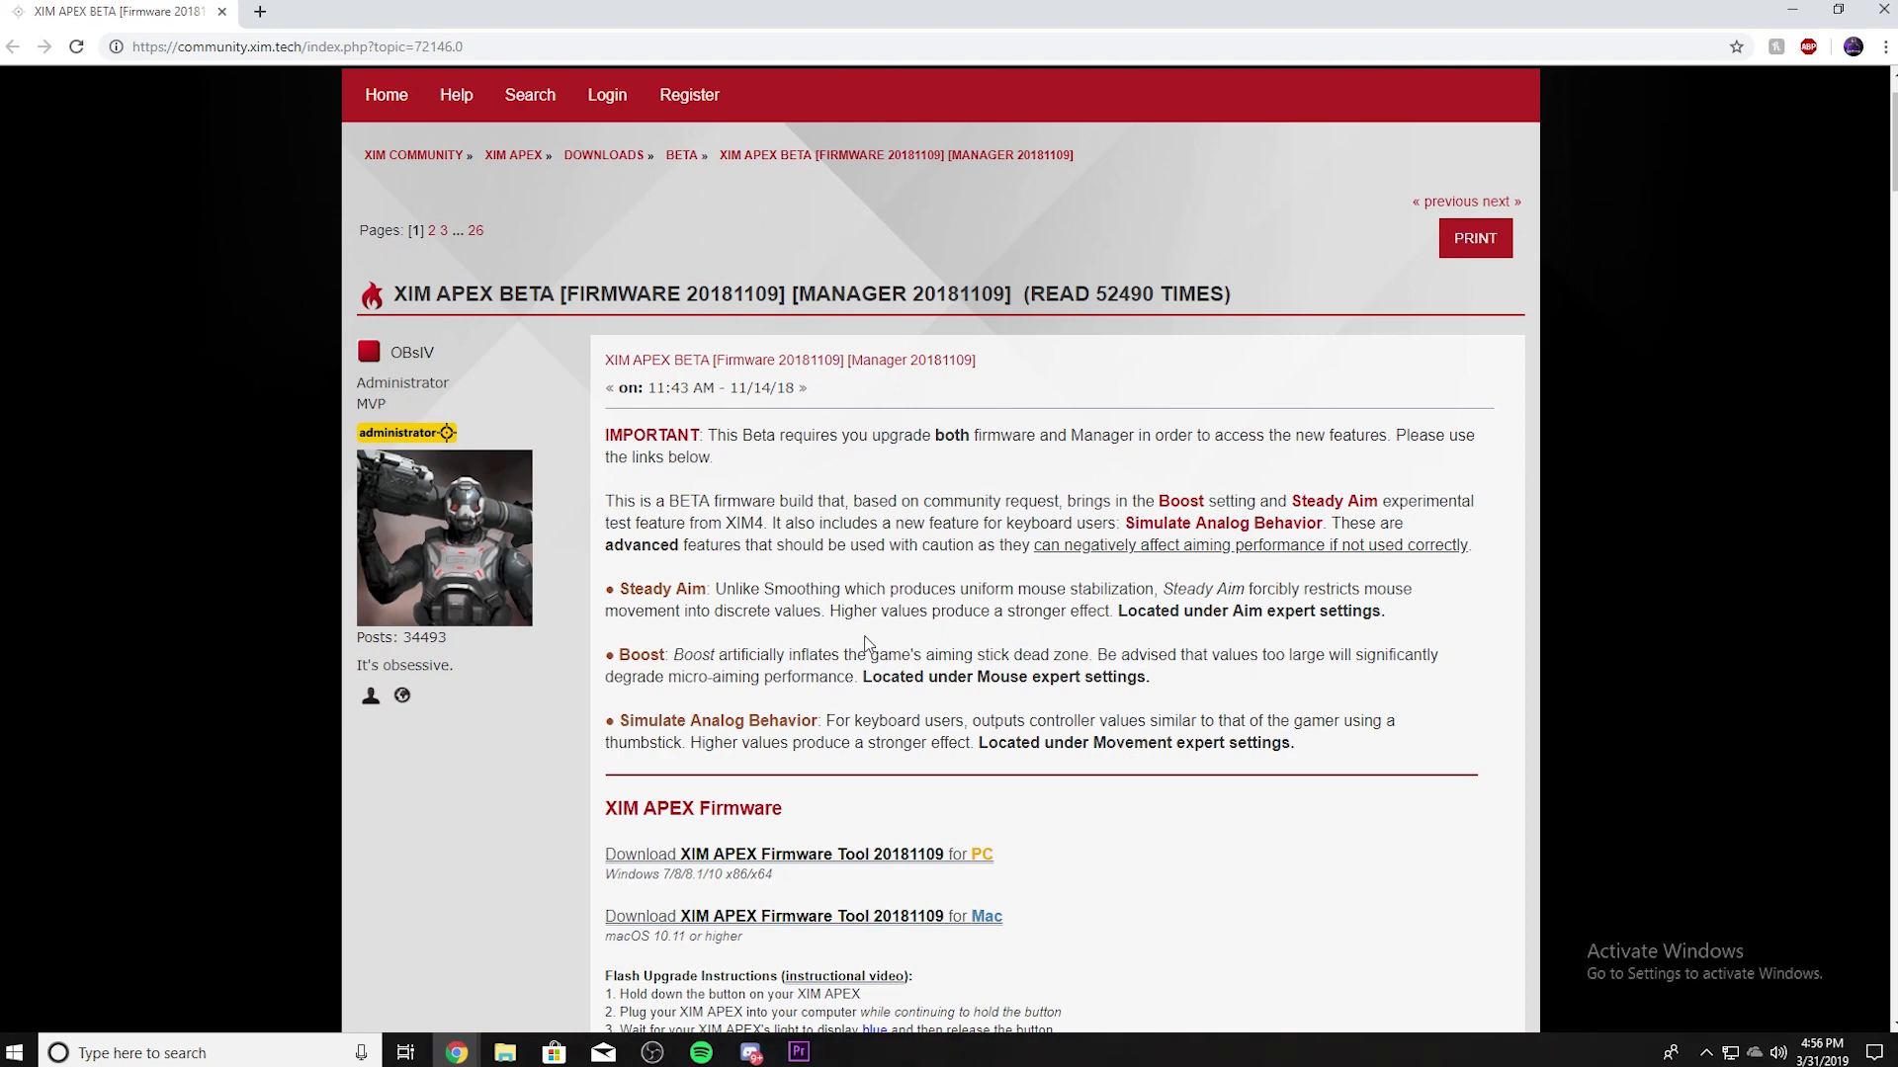
# - Run Update Firmware in the XIM APEX flash tool and acknowledge the same-version notice
pyautogui.scroll(-3)
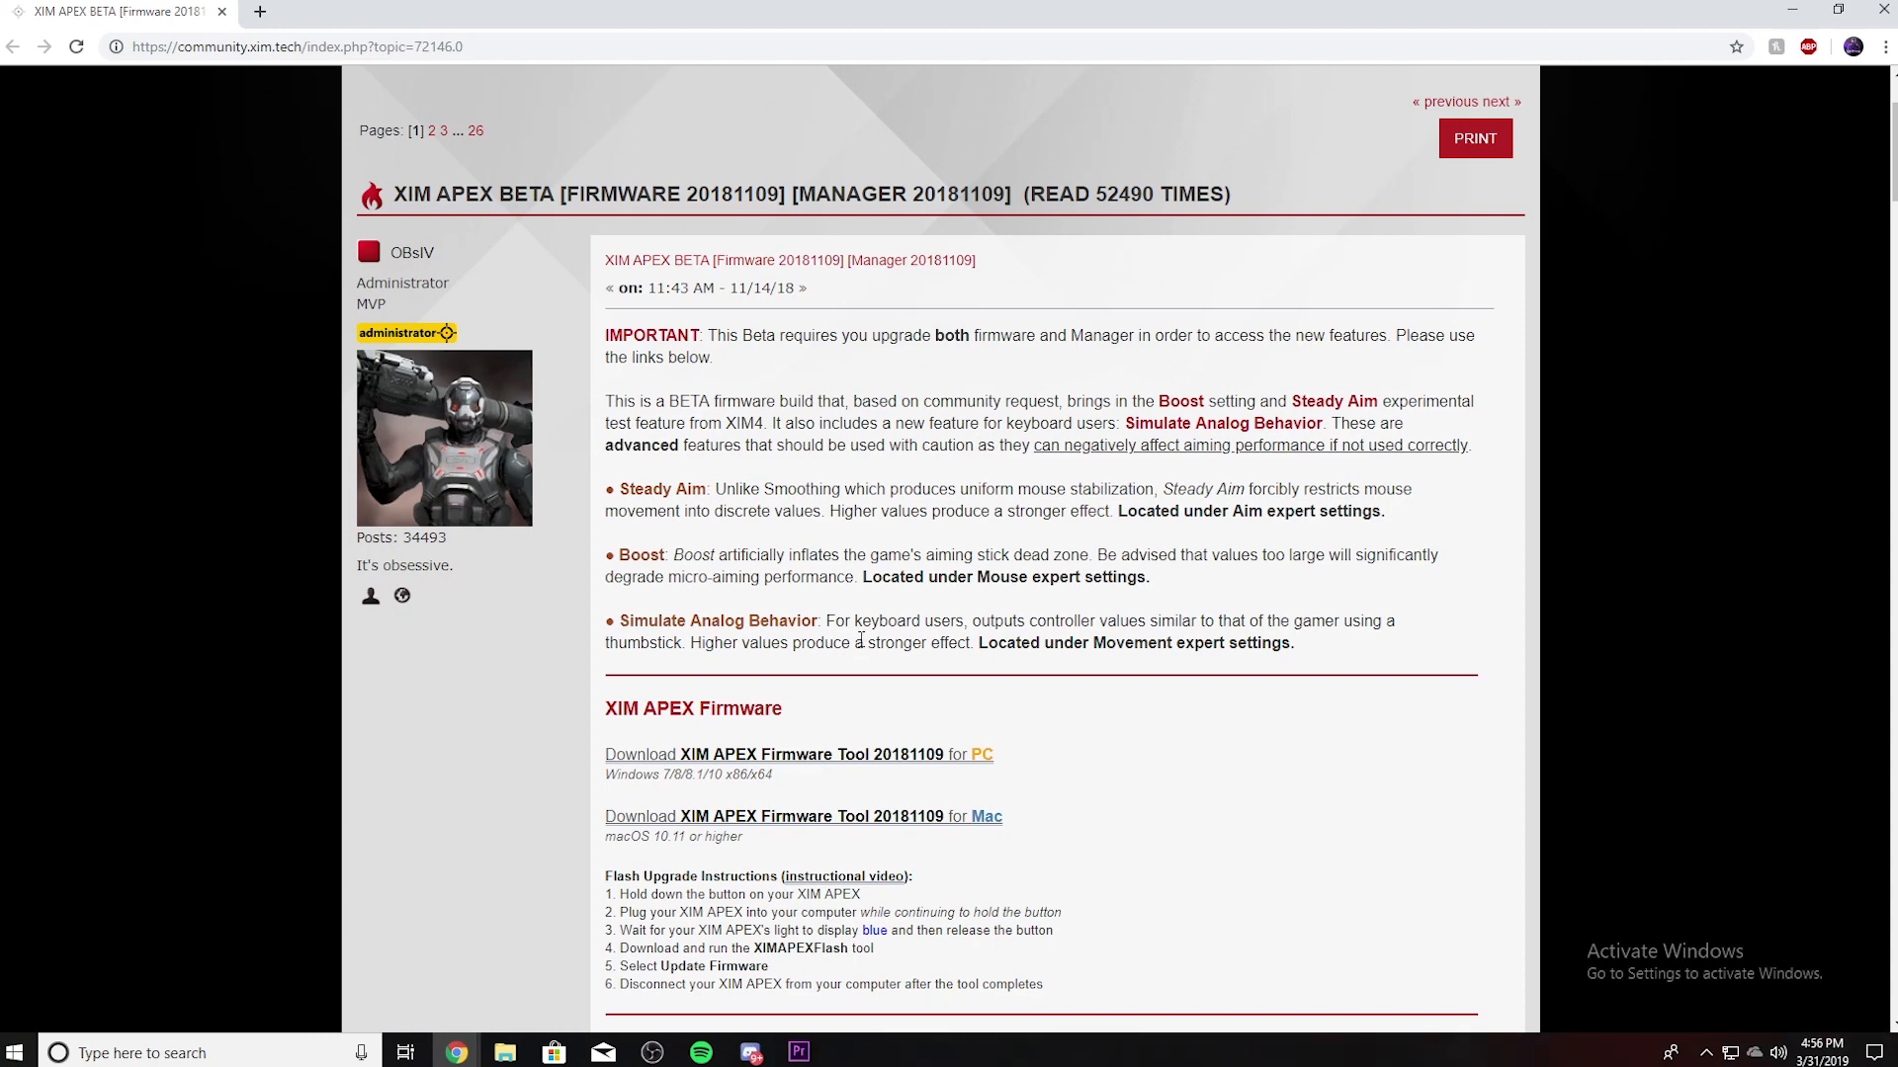
pyautogui.moveTo(816, 779)
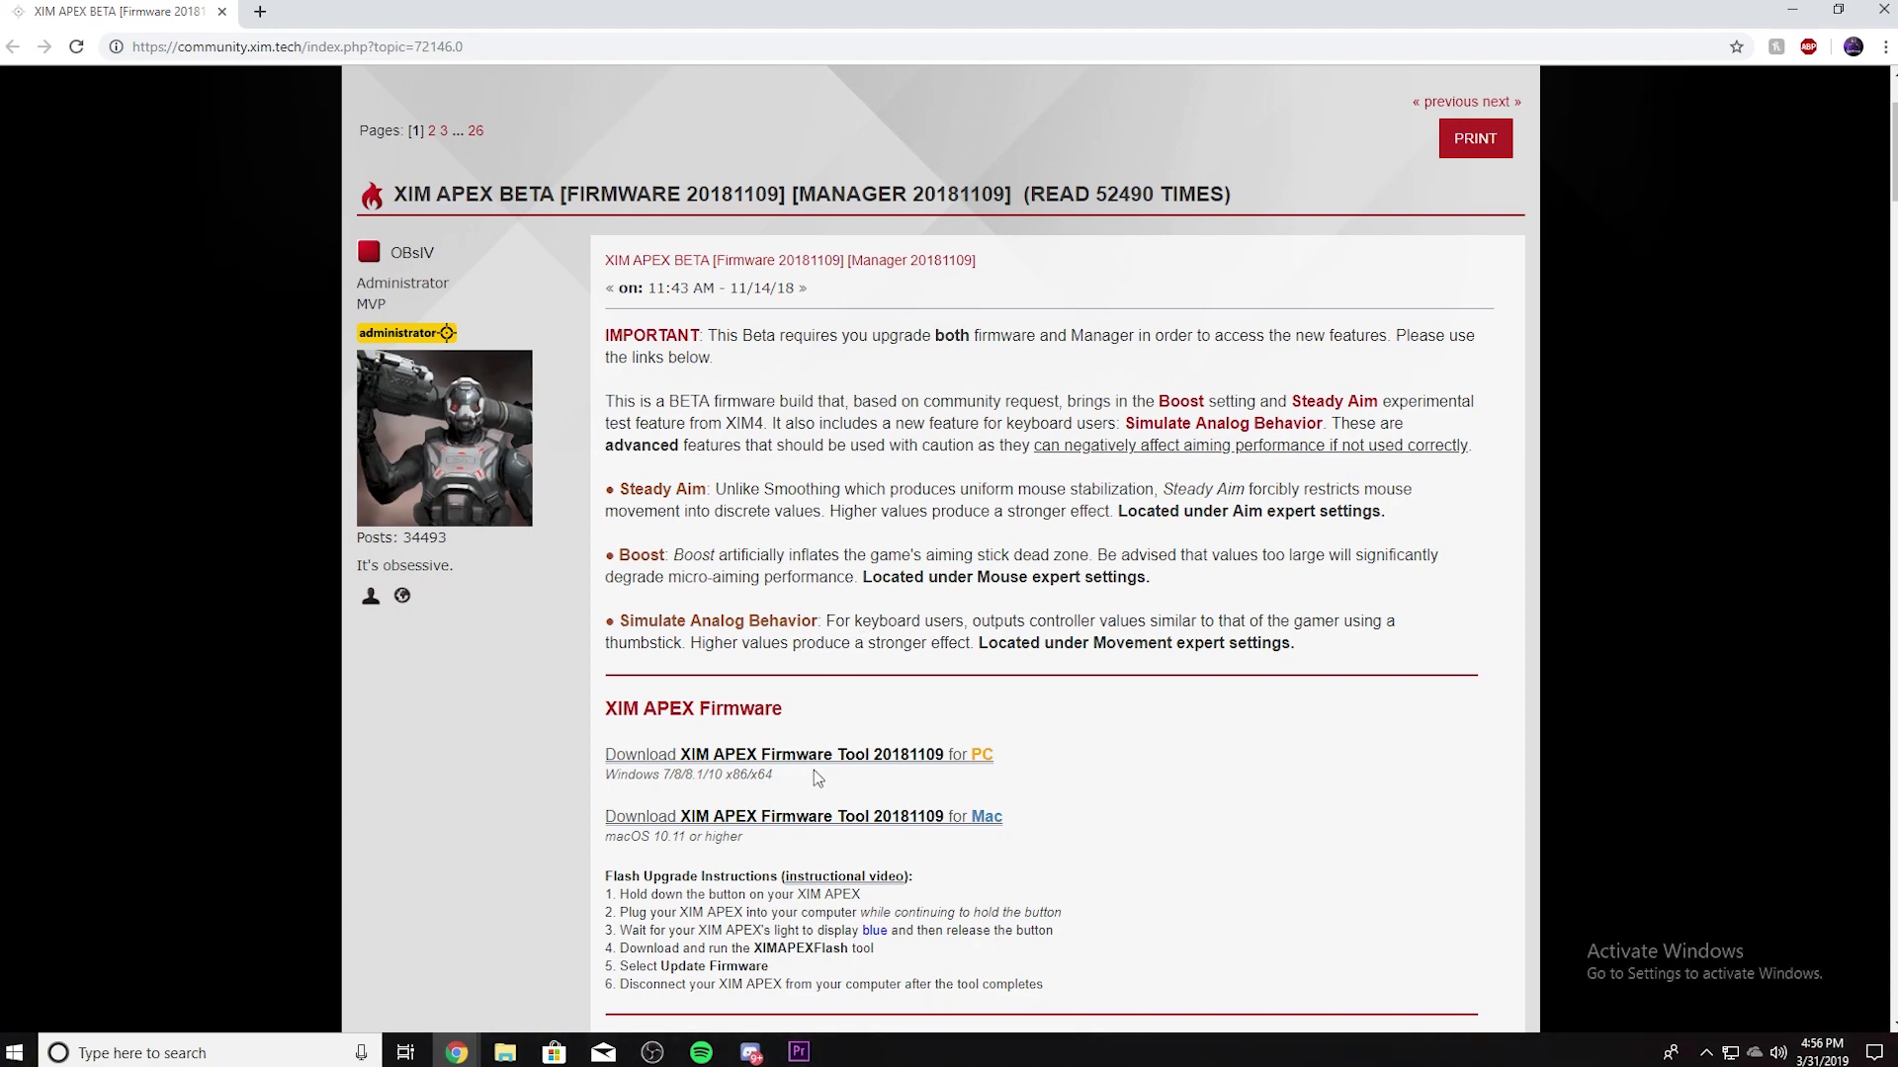
pyautogui.scroll(-3)
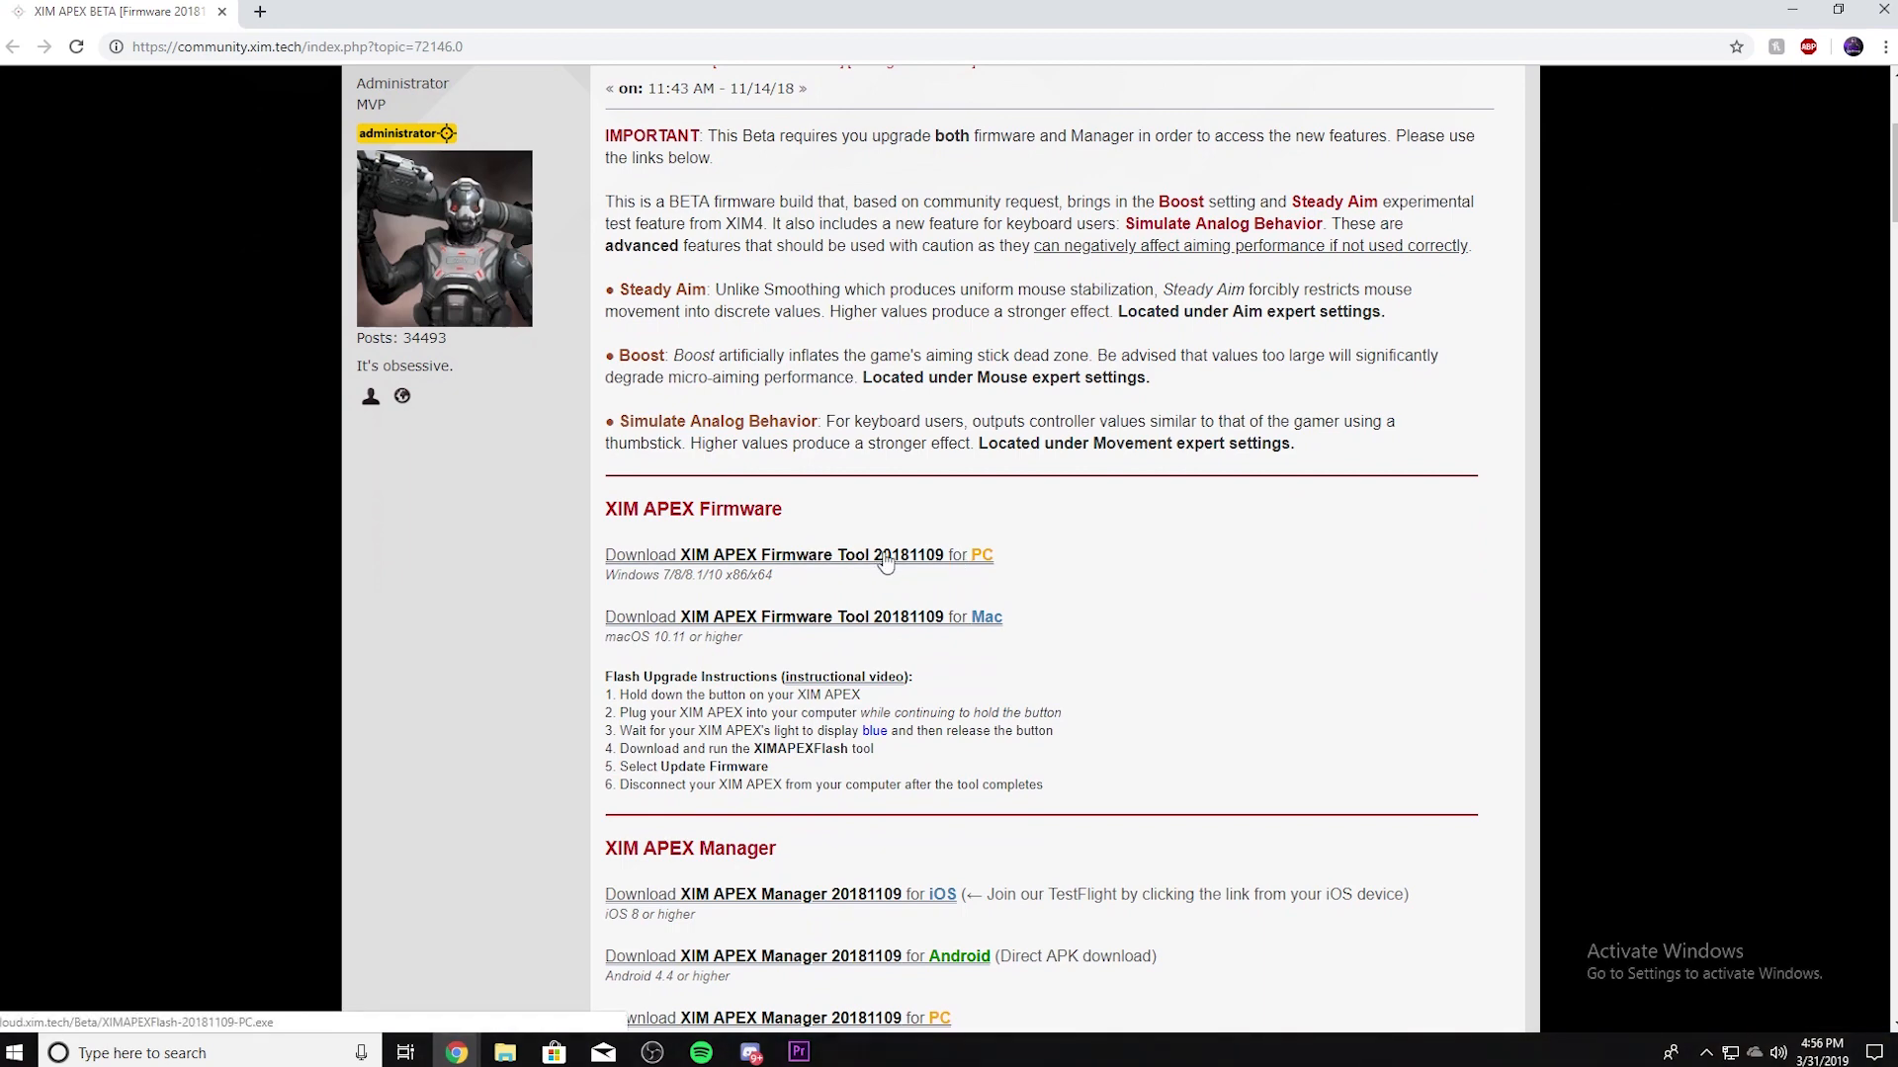
pyautogui.moveTo(941, 620)
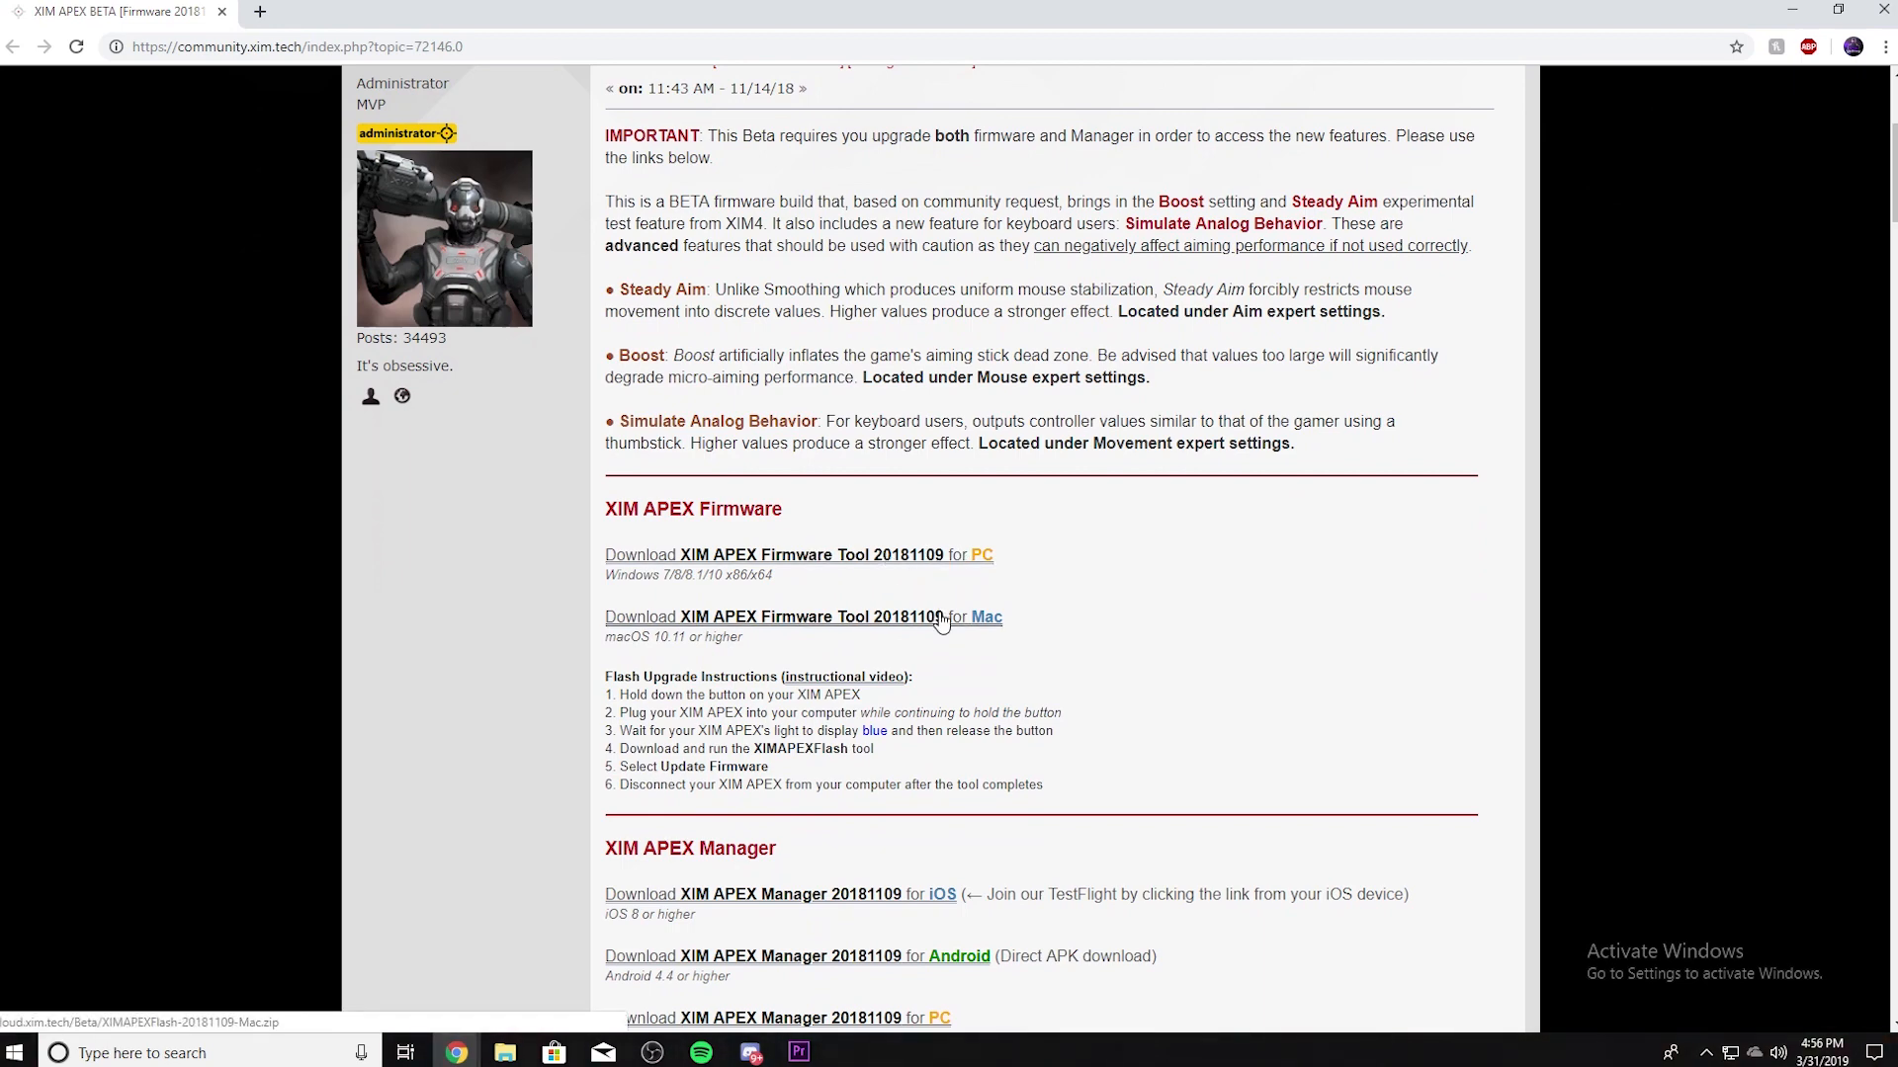
pyautogui.scroll(-3)
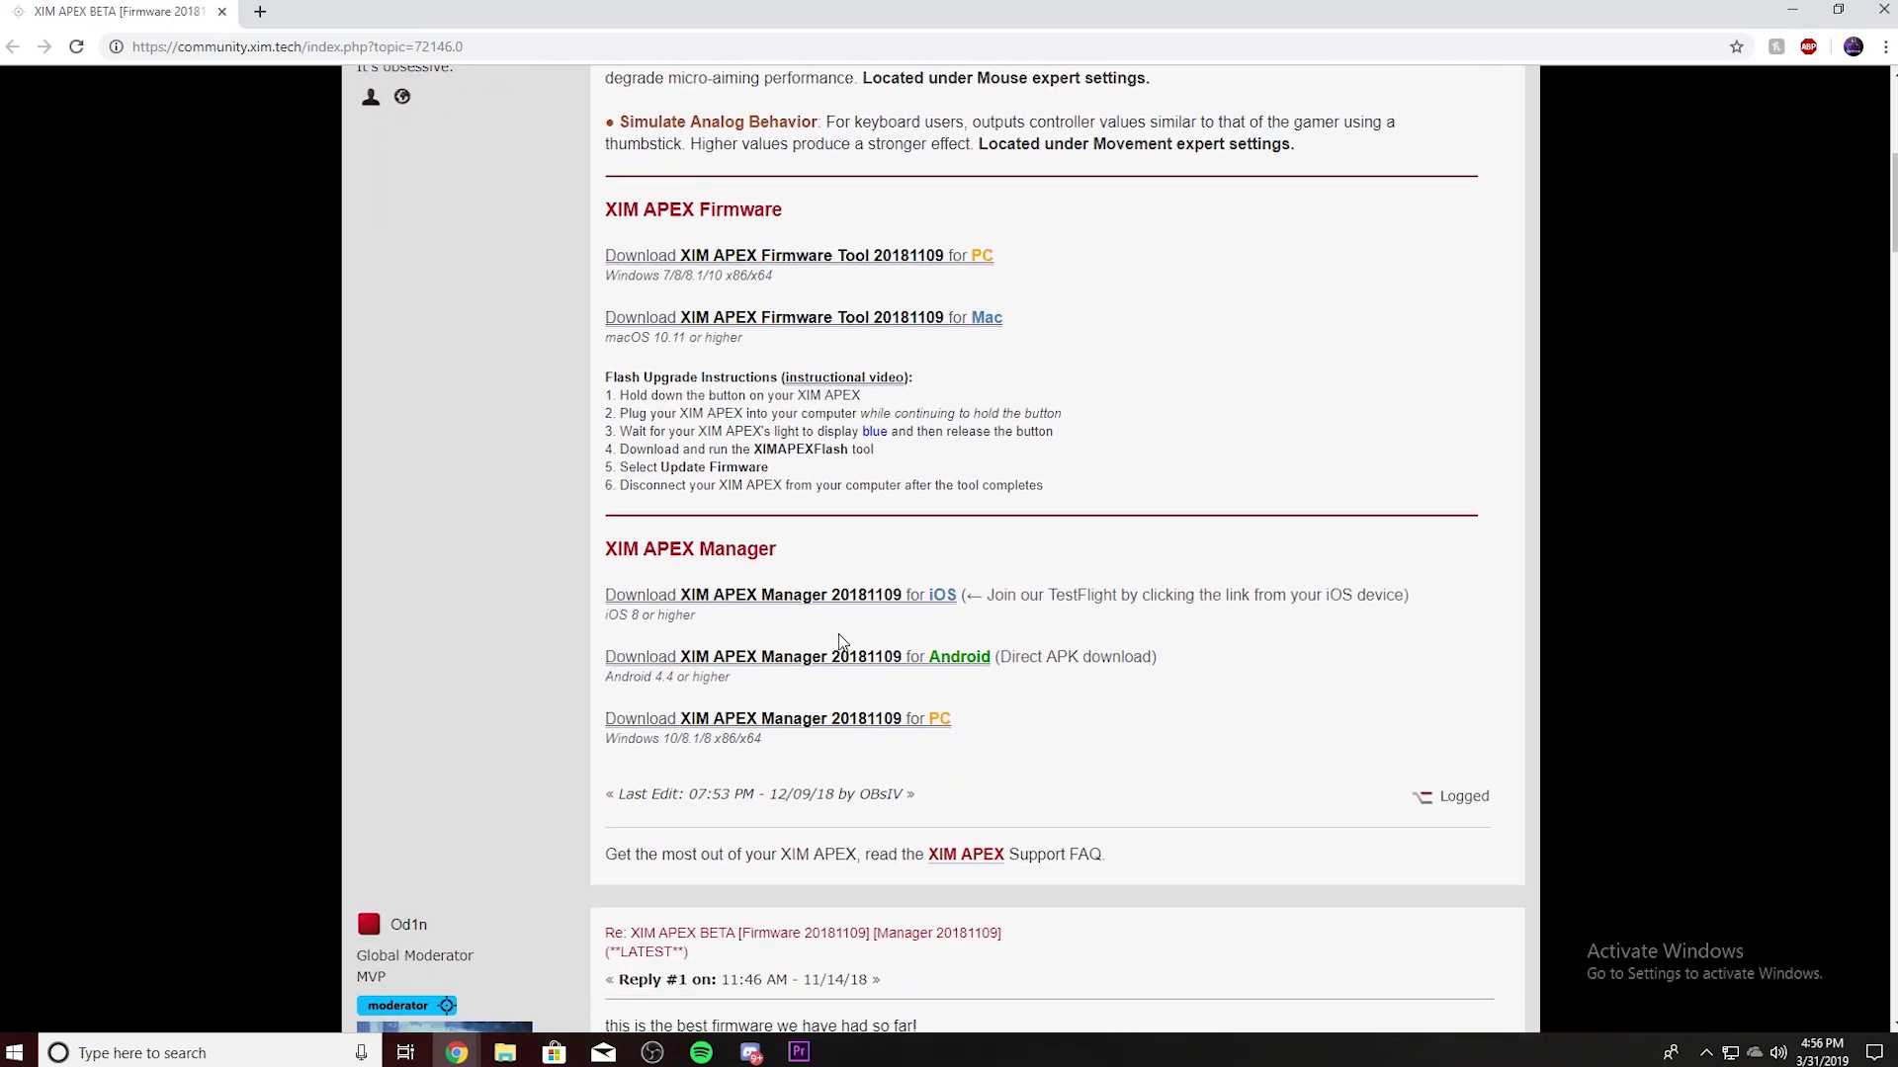
pyautogui.moveTo(710, 546)
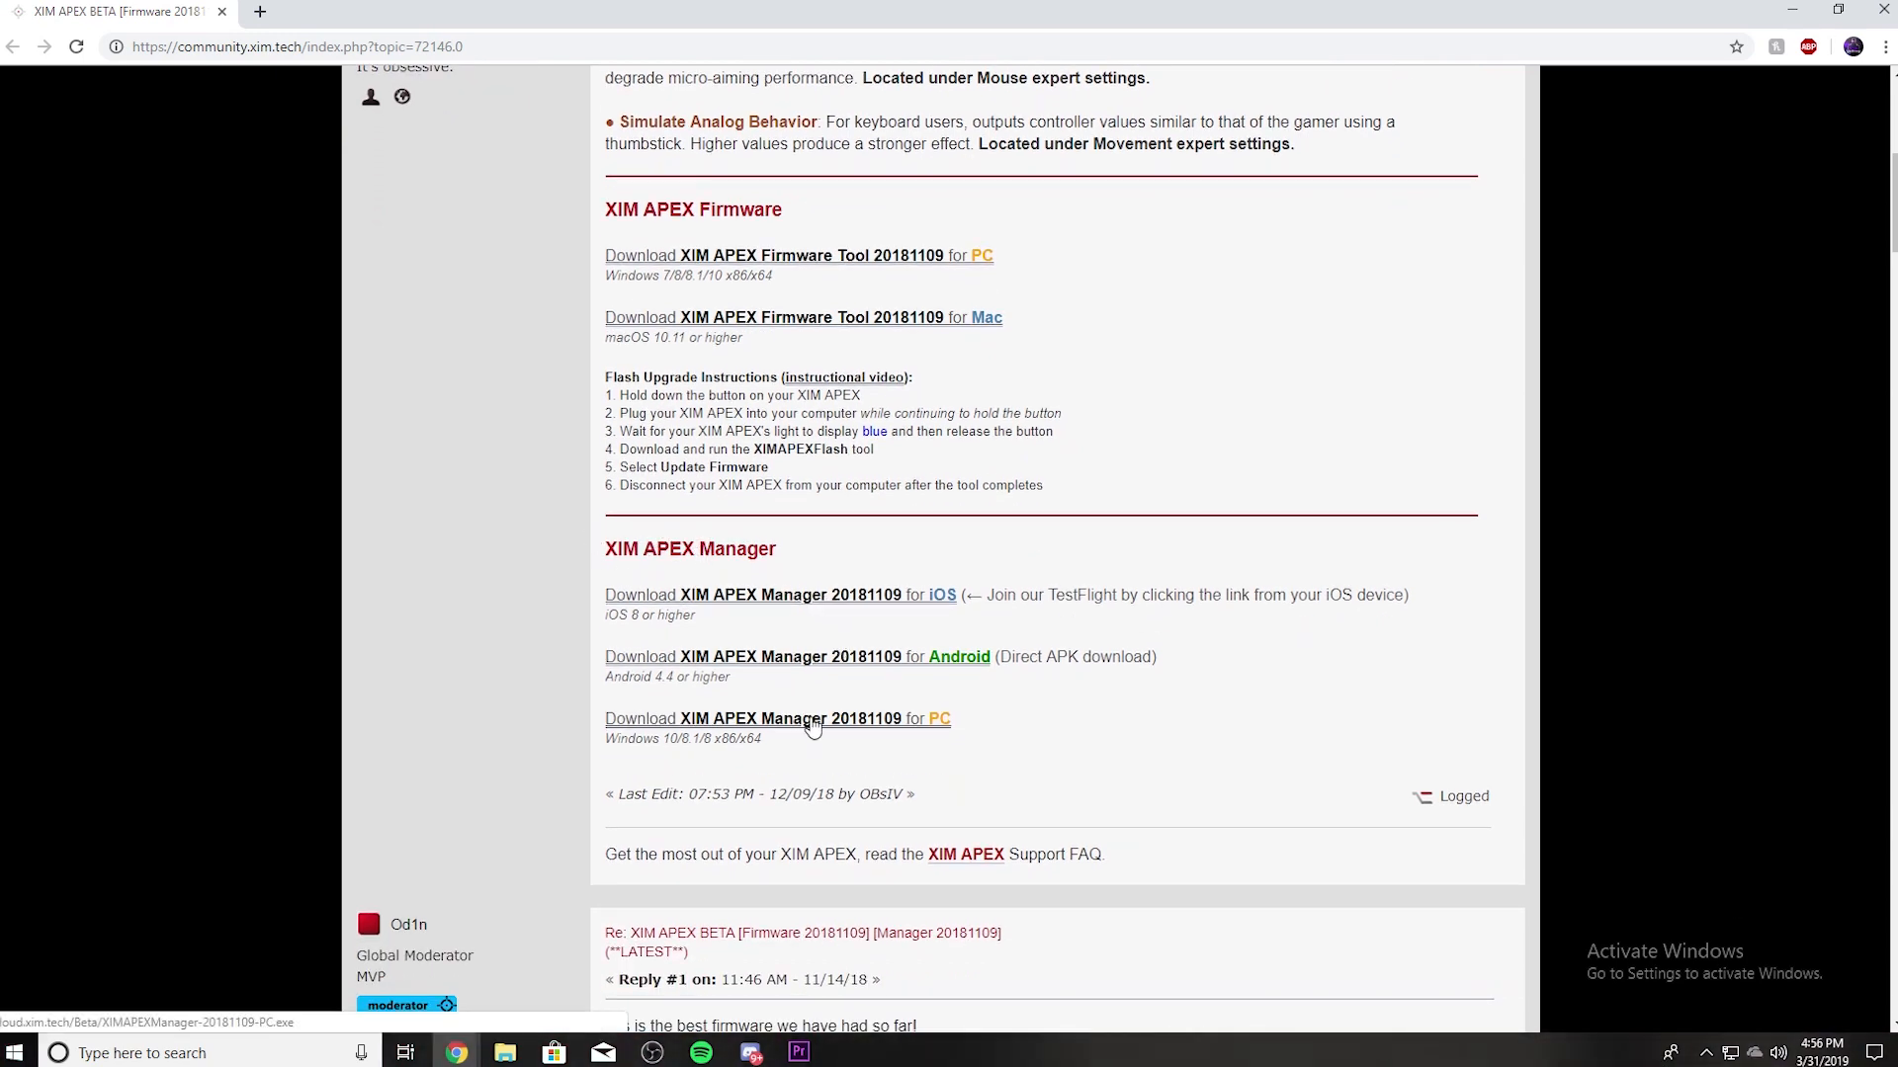
pyautogui.scroll(3)
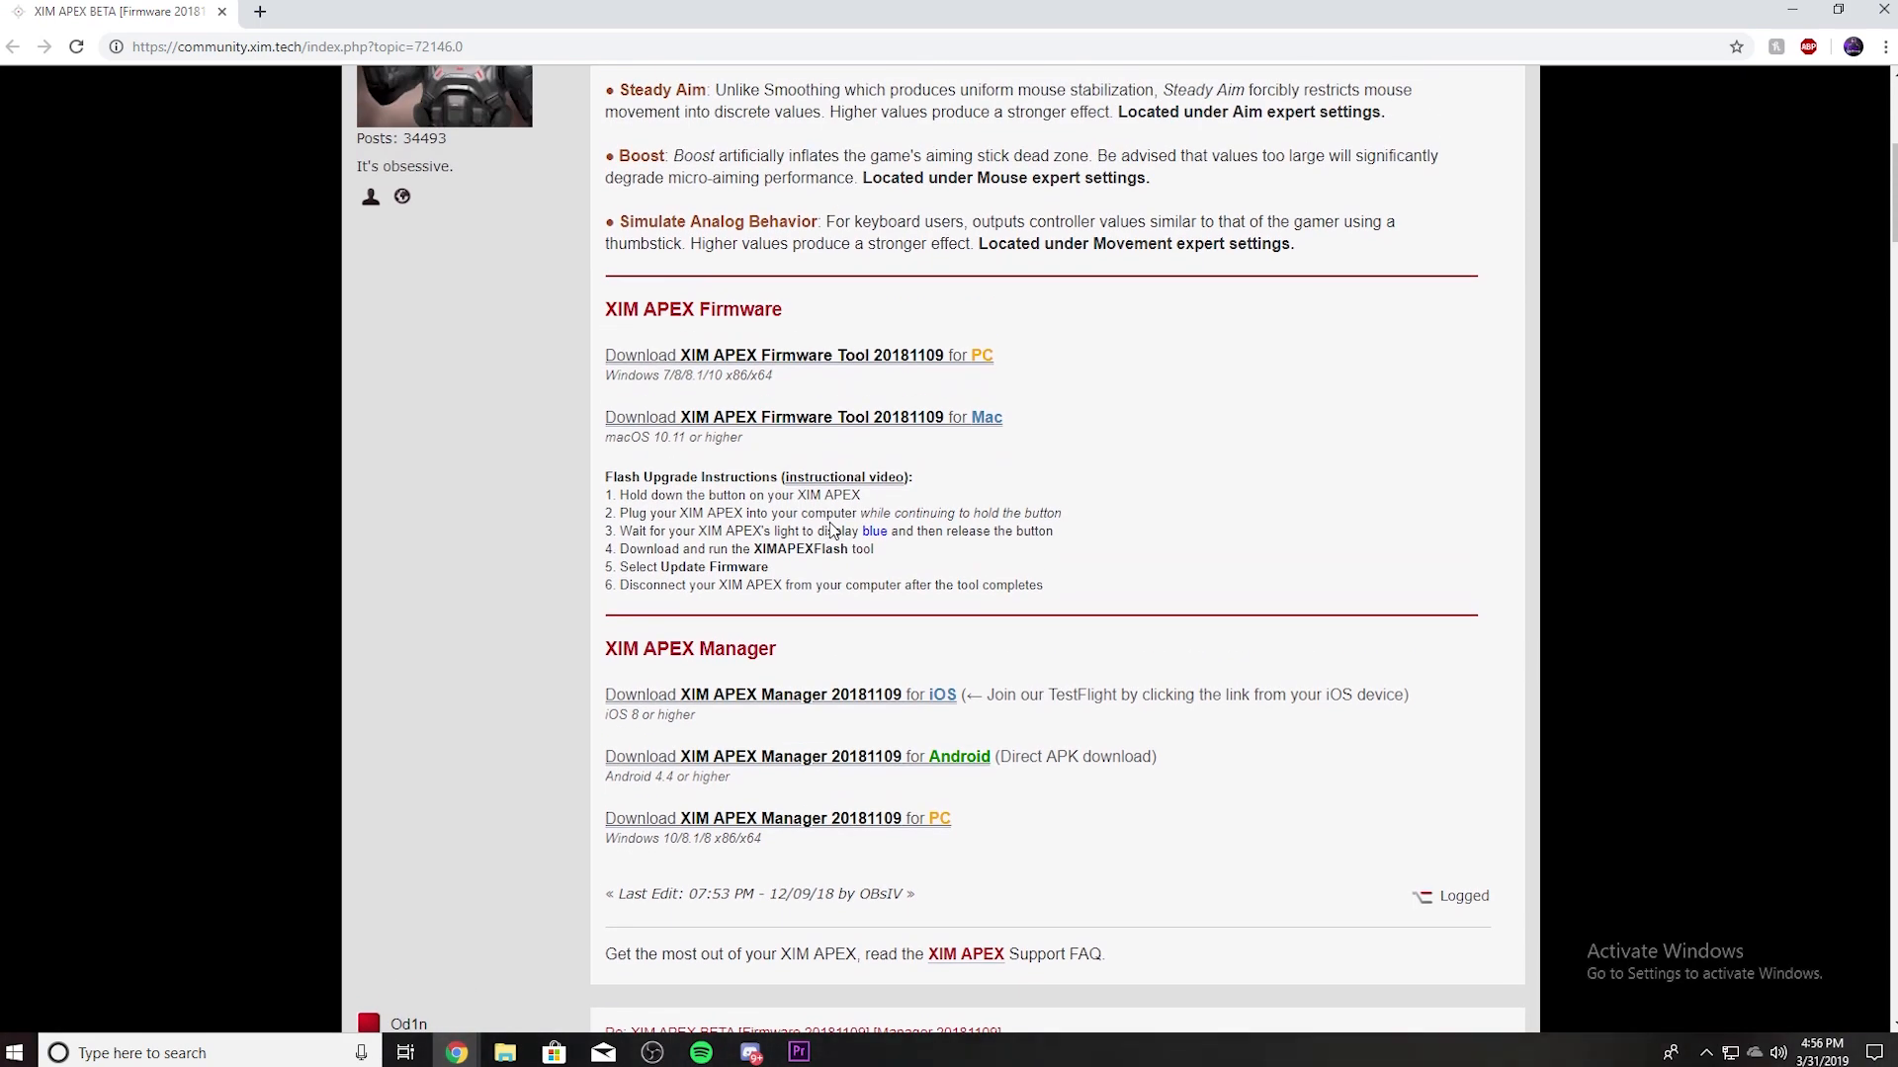
pyautogui.moveTo(905, 362)
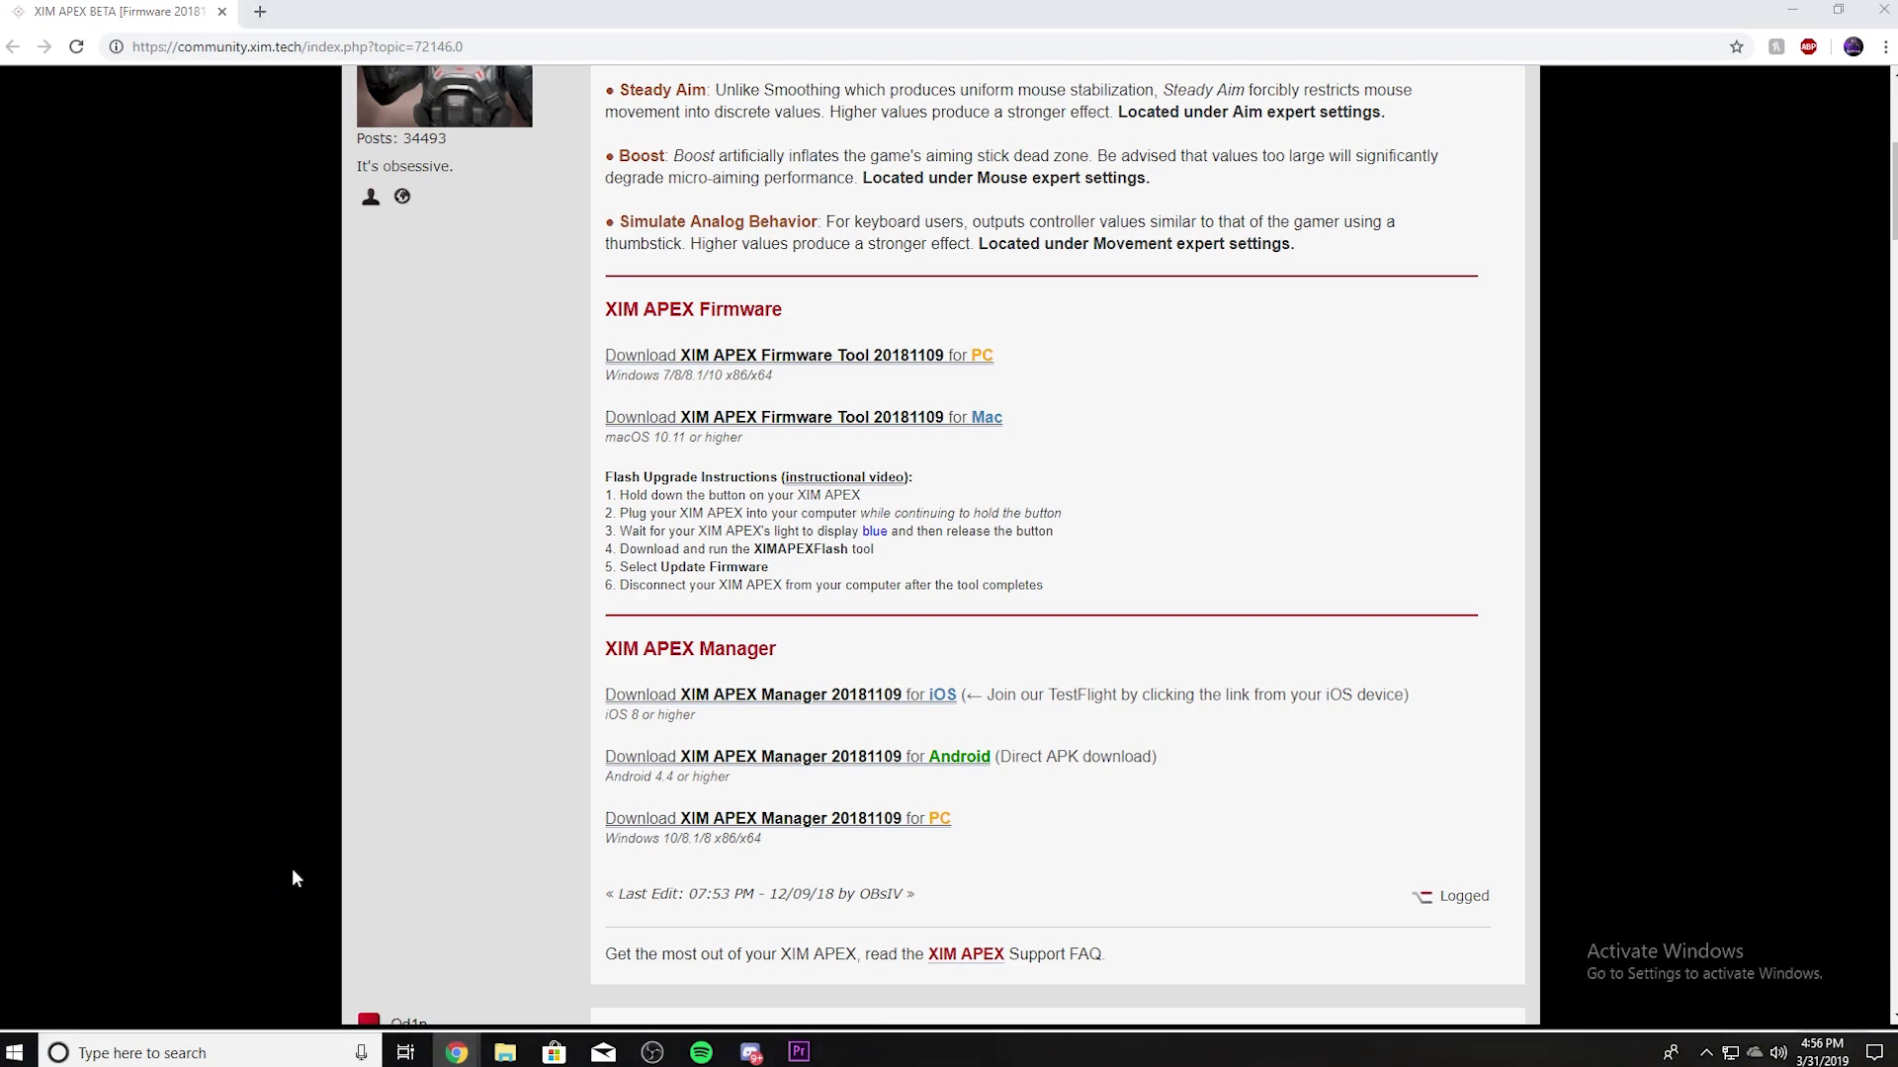
pyautogui.click(848, 1052)
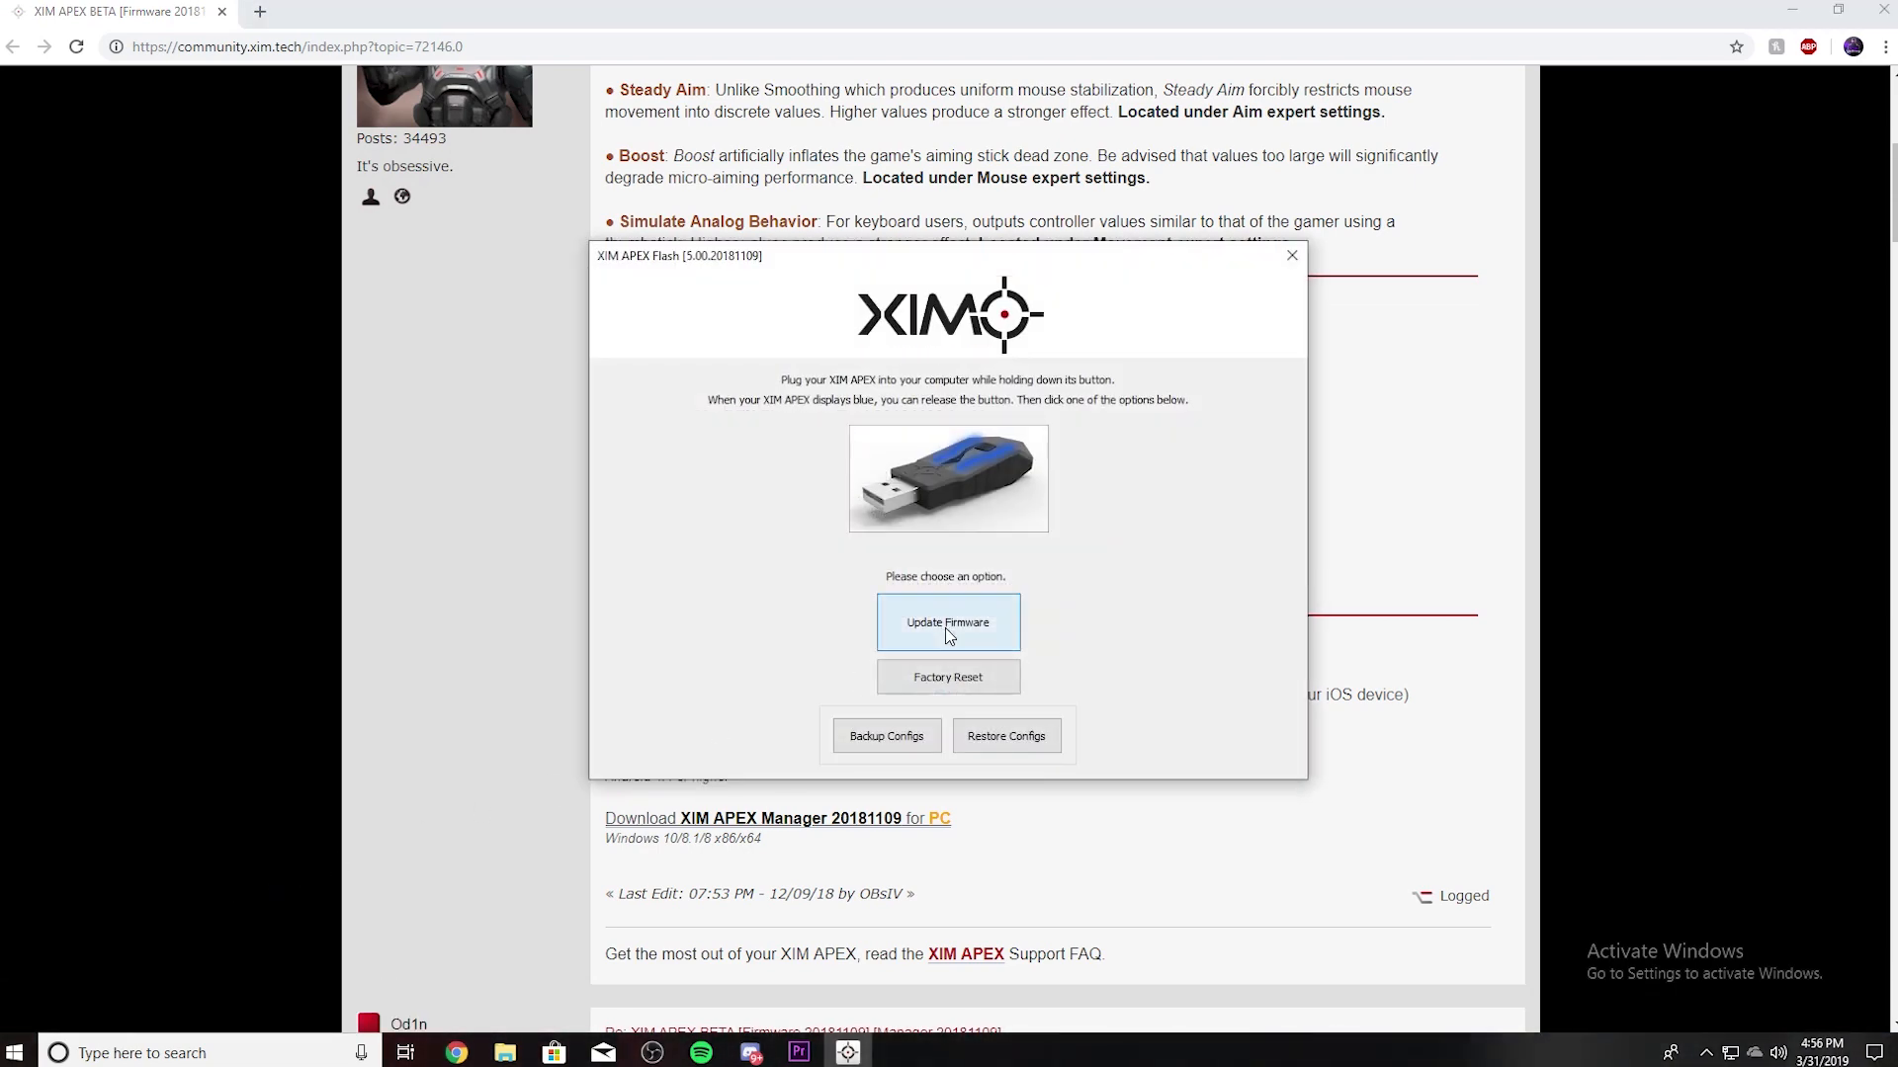
pyautogui.click(947, 621)
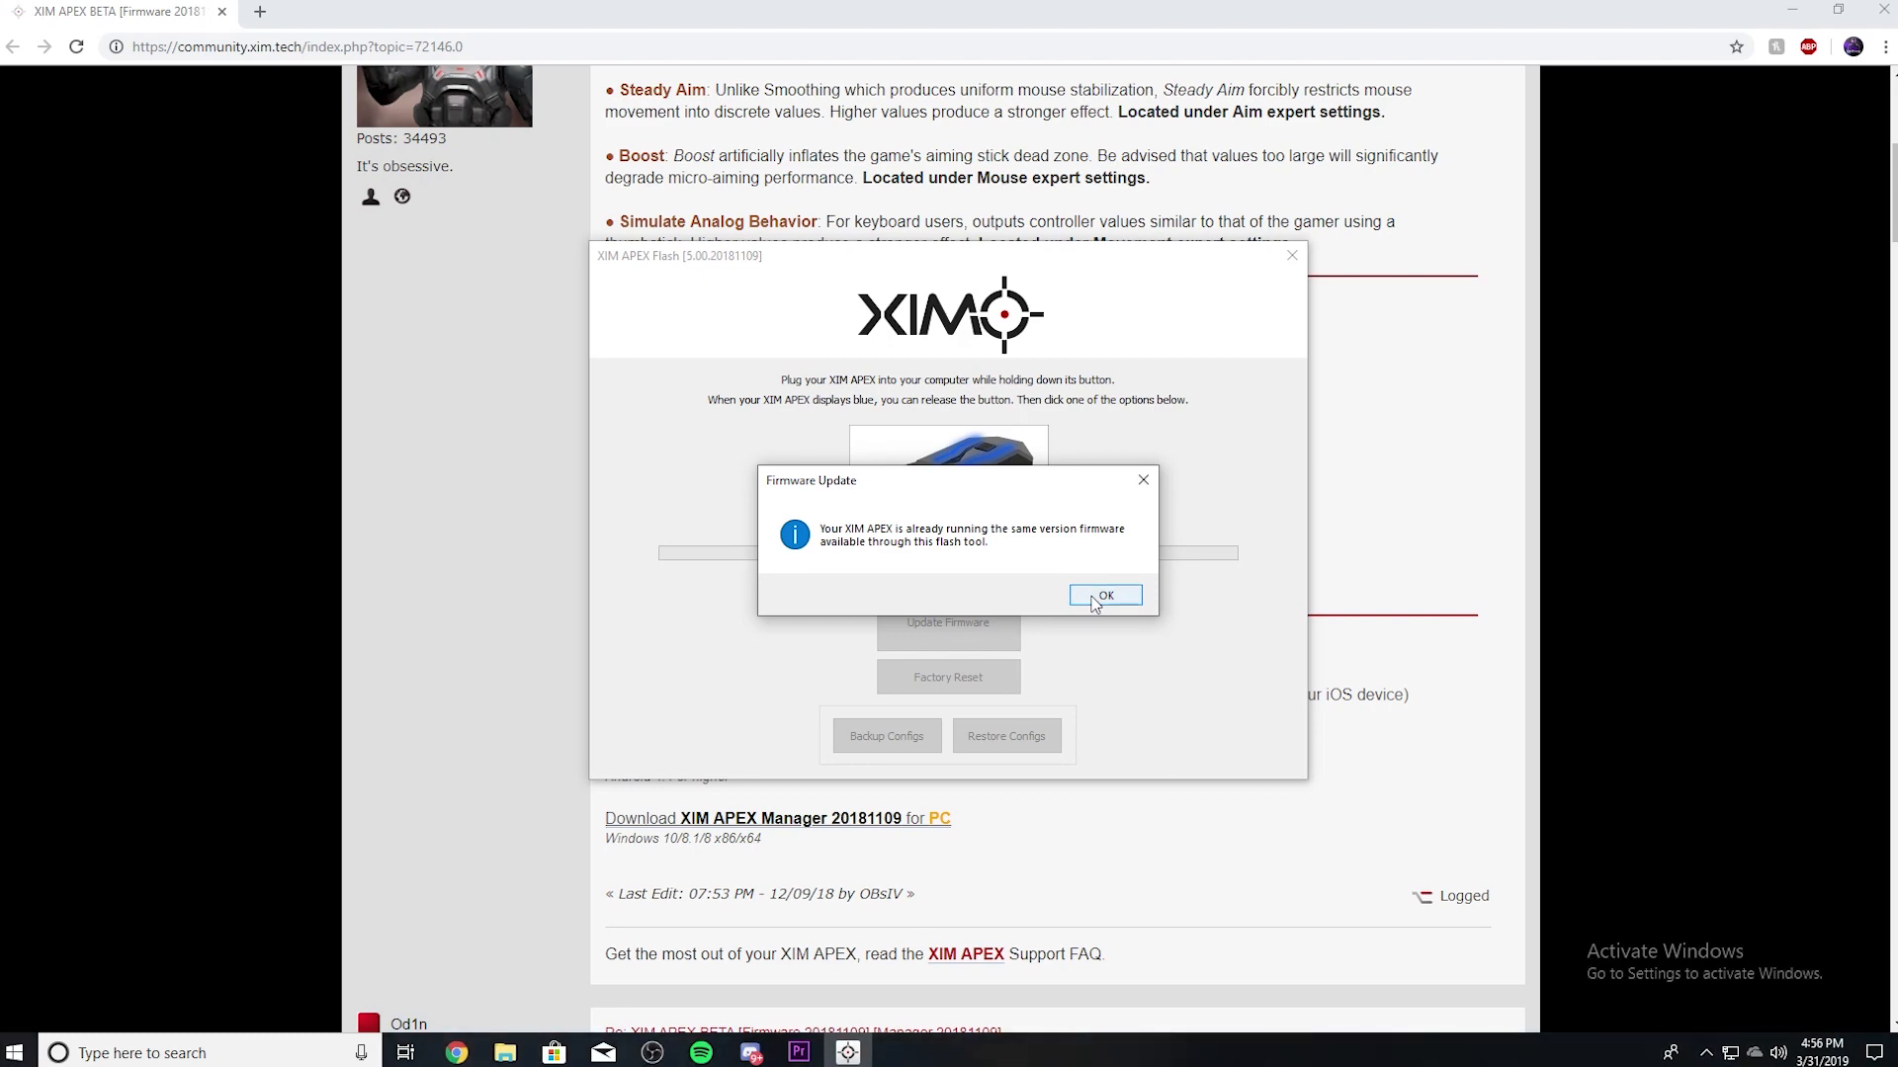
pyautogui.click(1103, 595)
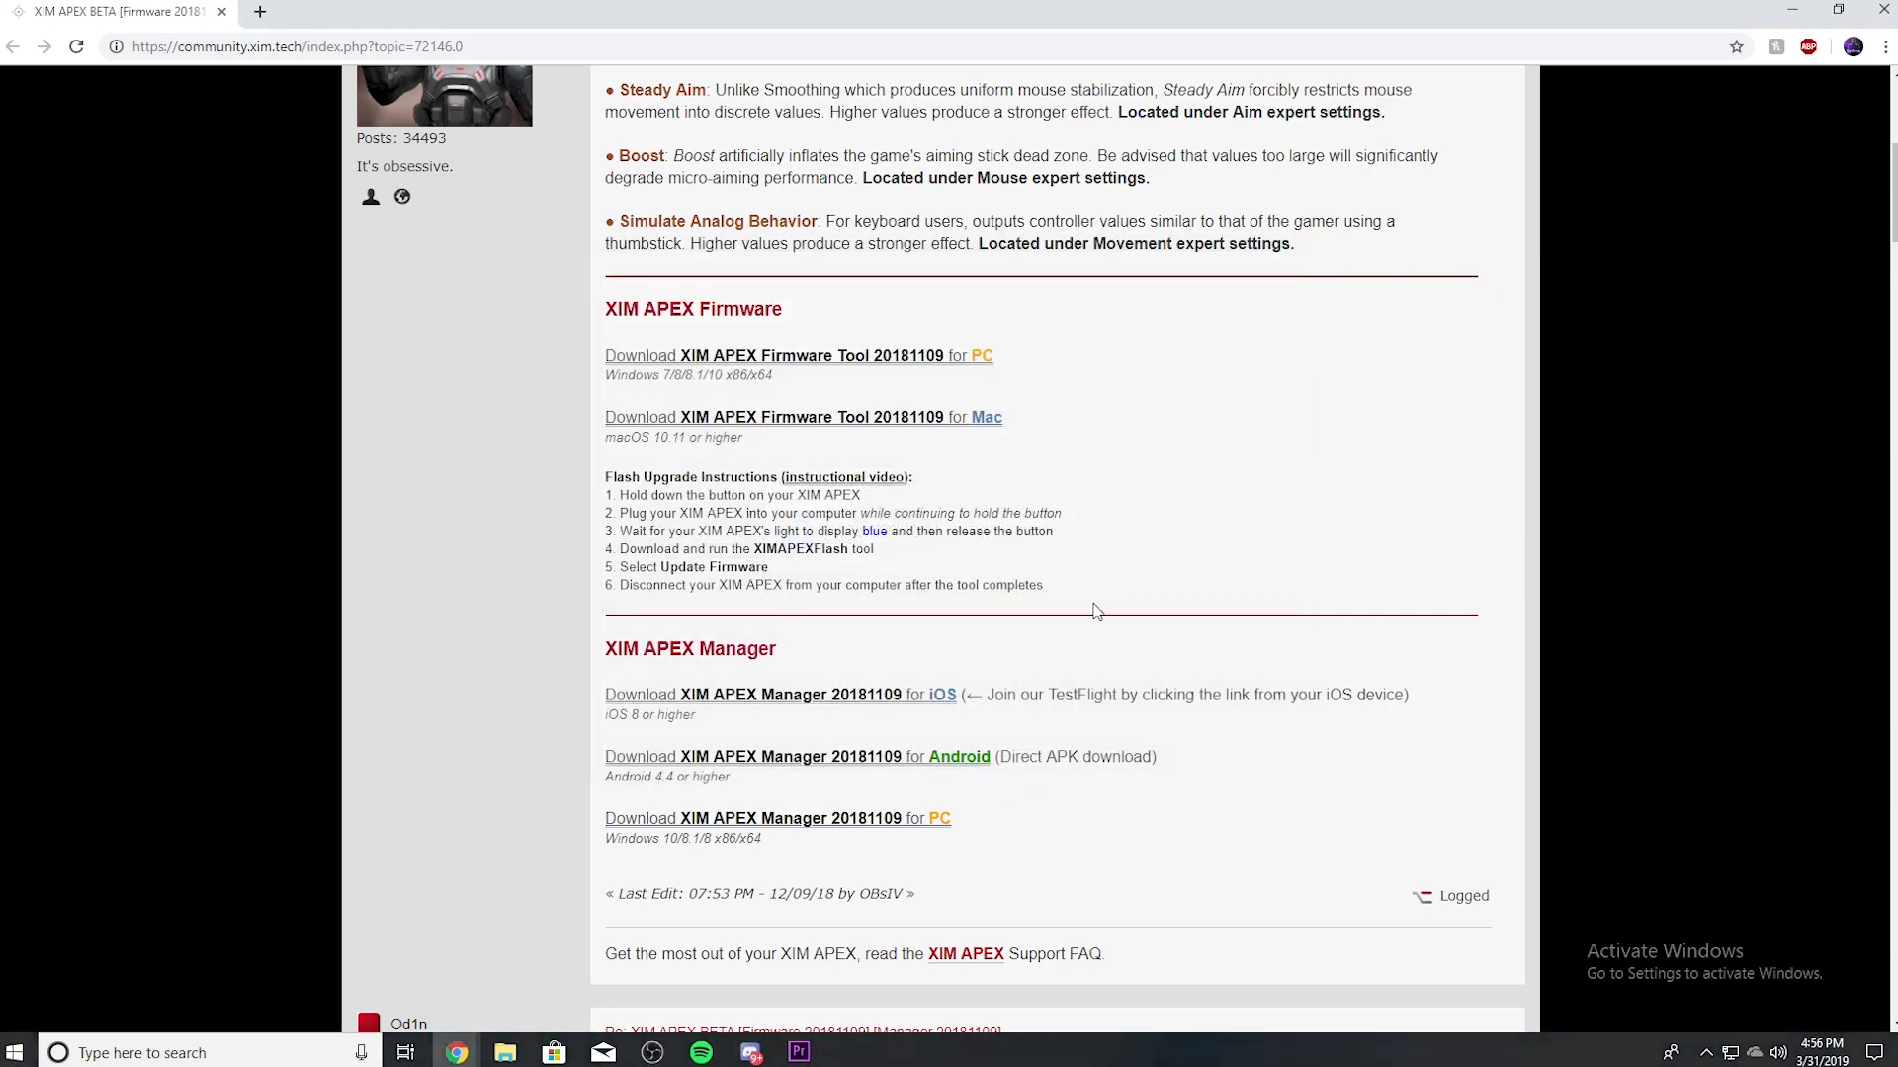
pyautogui.moveTo(593, 937)
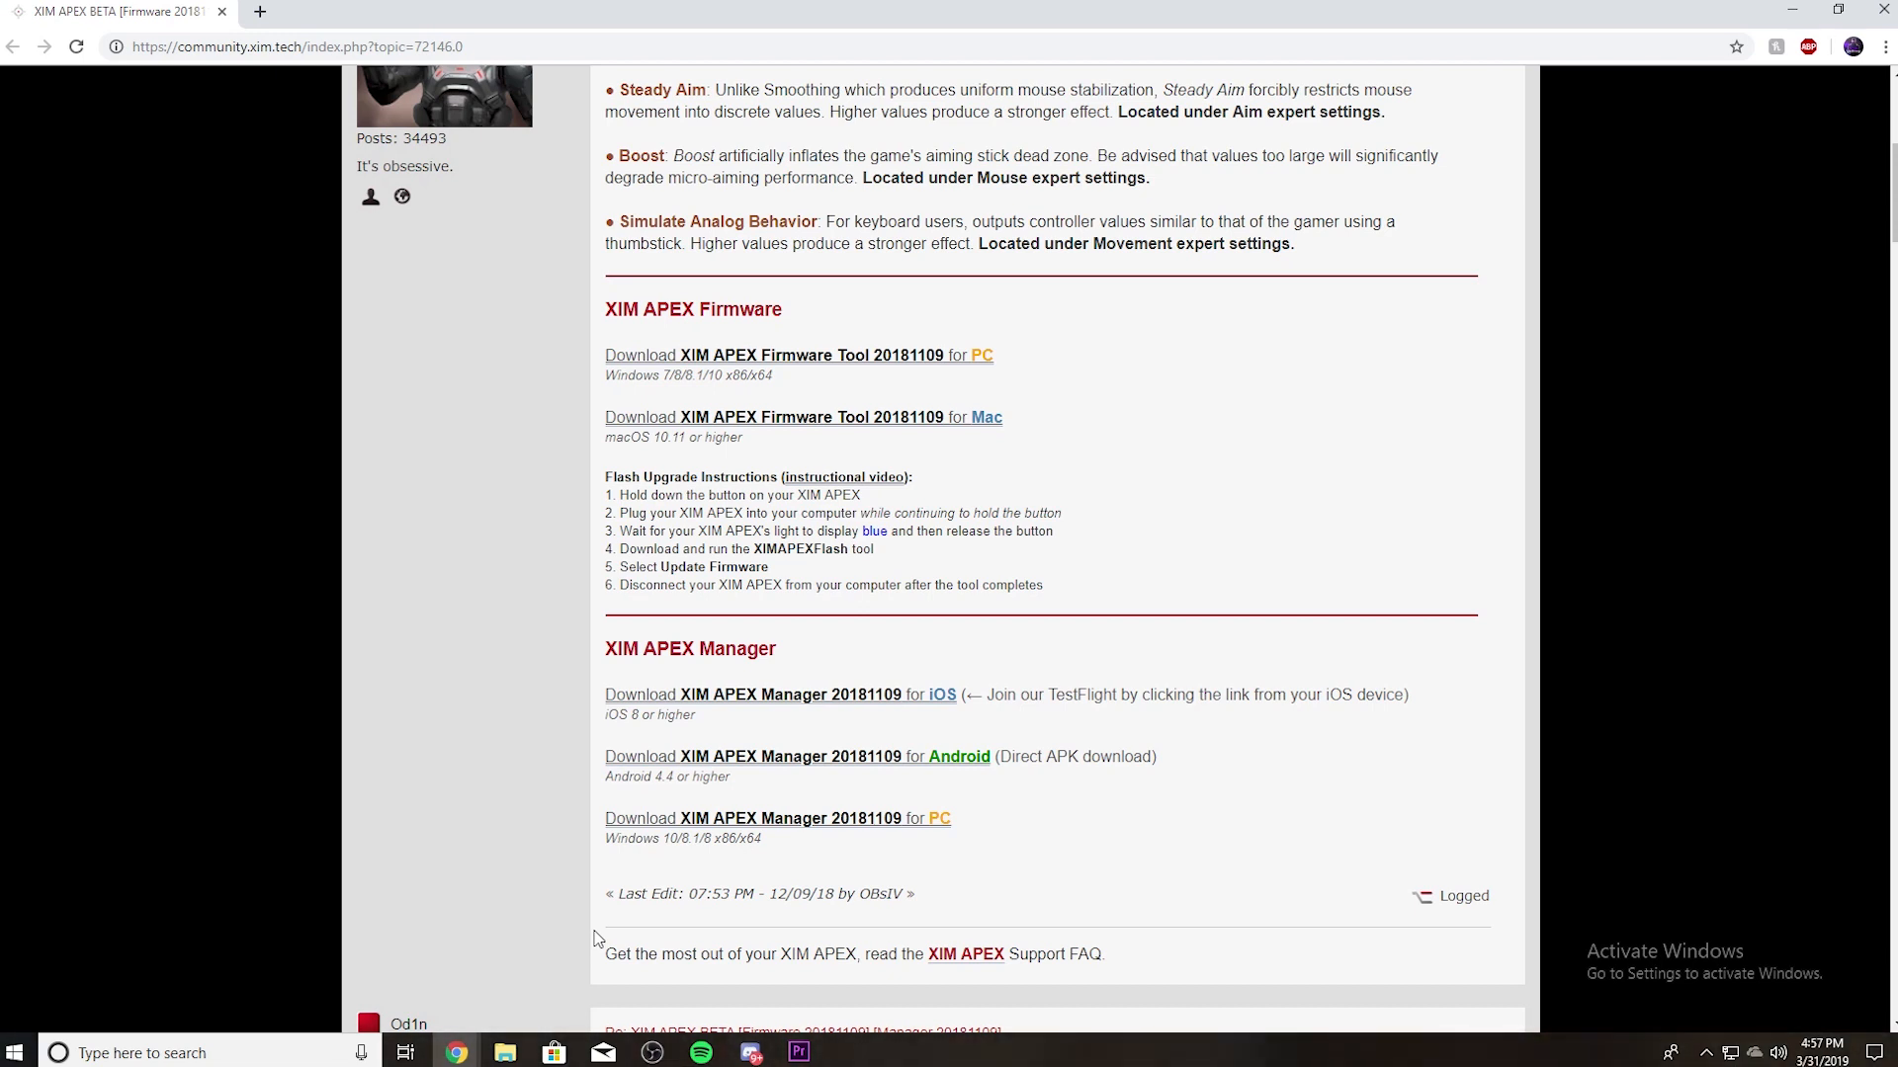
pyautogui.moveTo(947, 826)
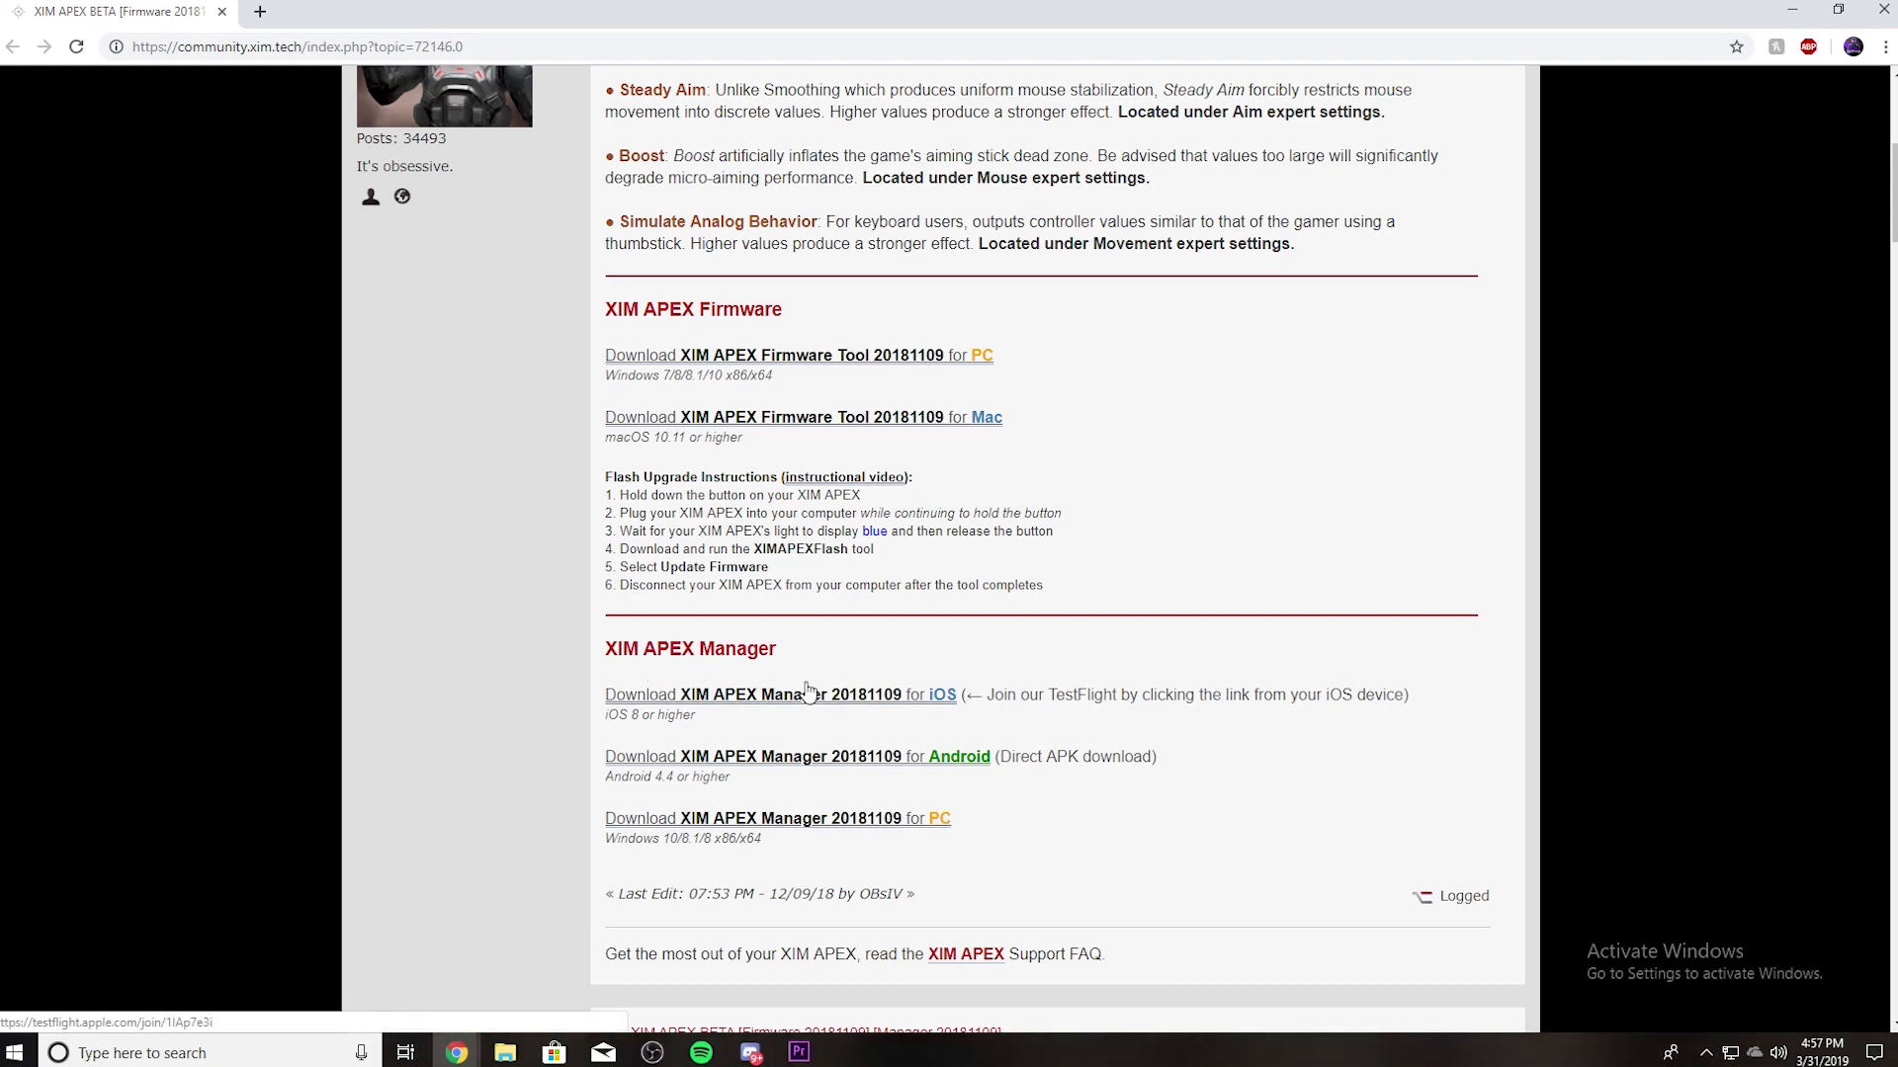
pyautogui.moveTo(844, 797)
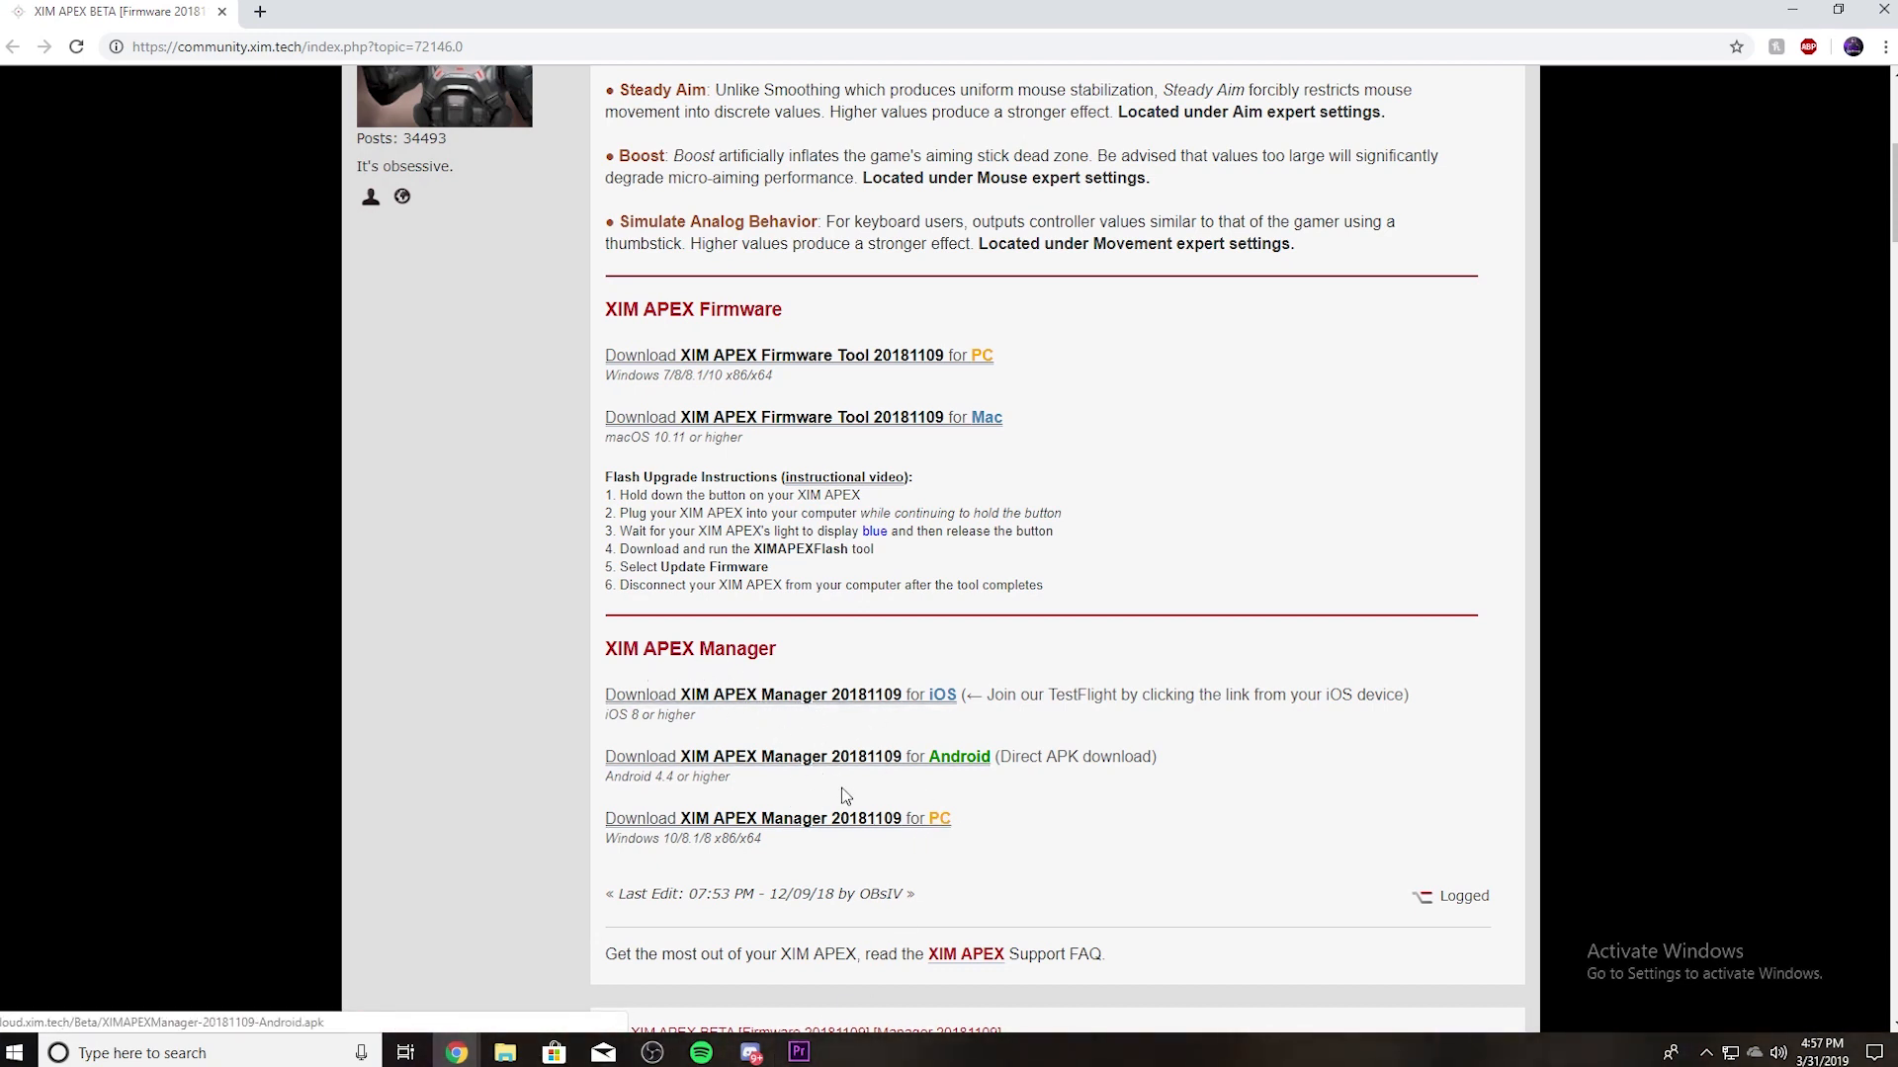
# - Download the XIM APEX Manager 20181109 PC installer and run the downloaded .exe
pyautogui.click(941, 819)
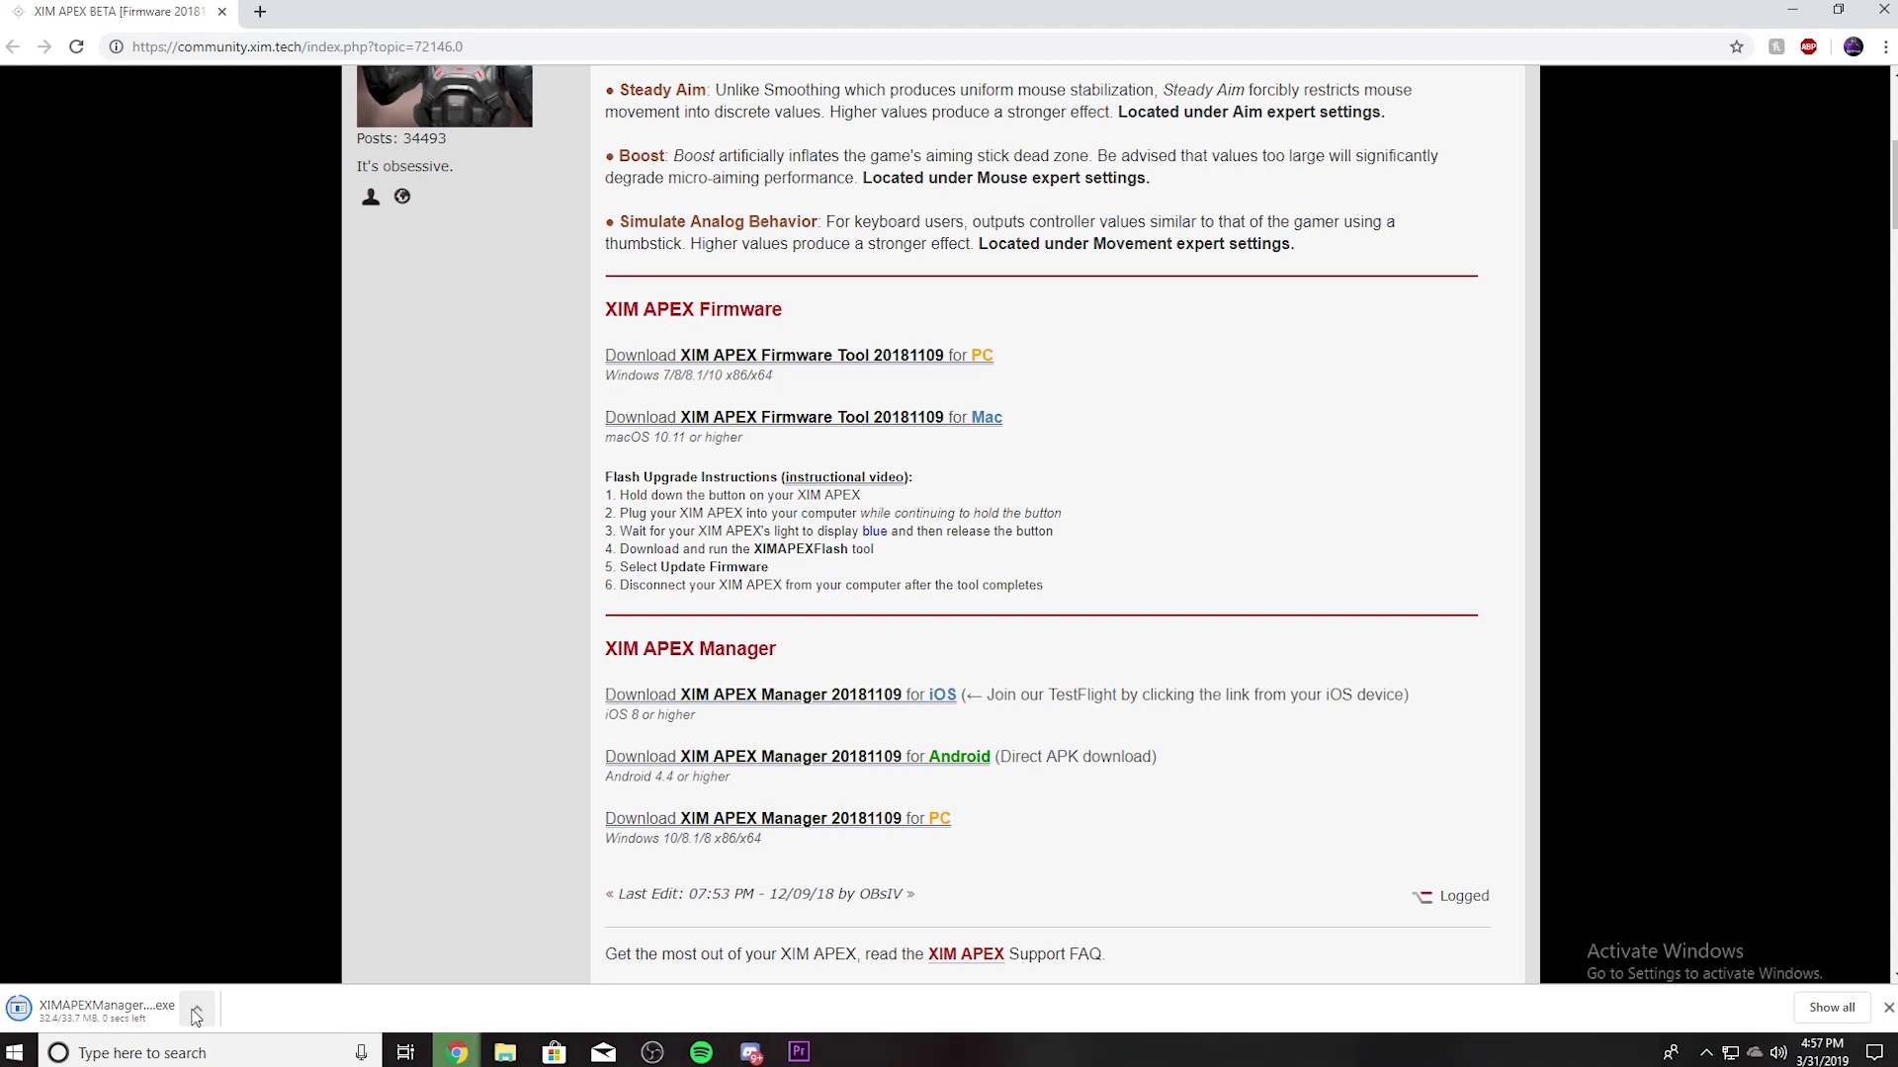
pyautogui.click(194, 1015)
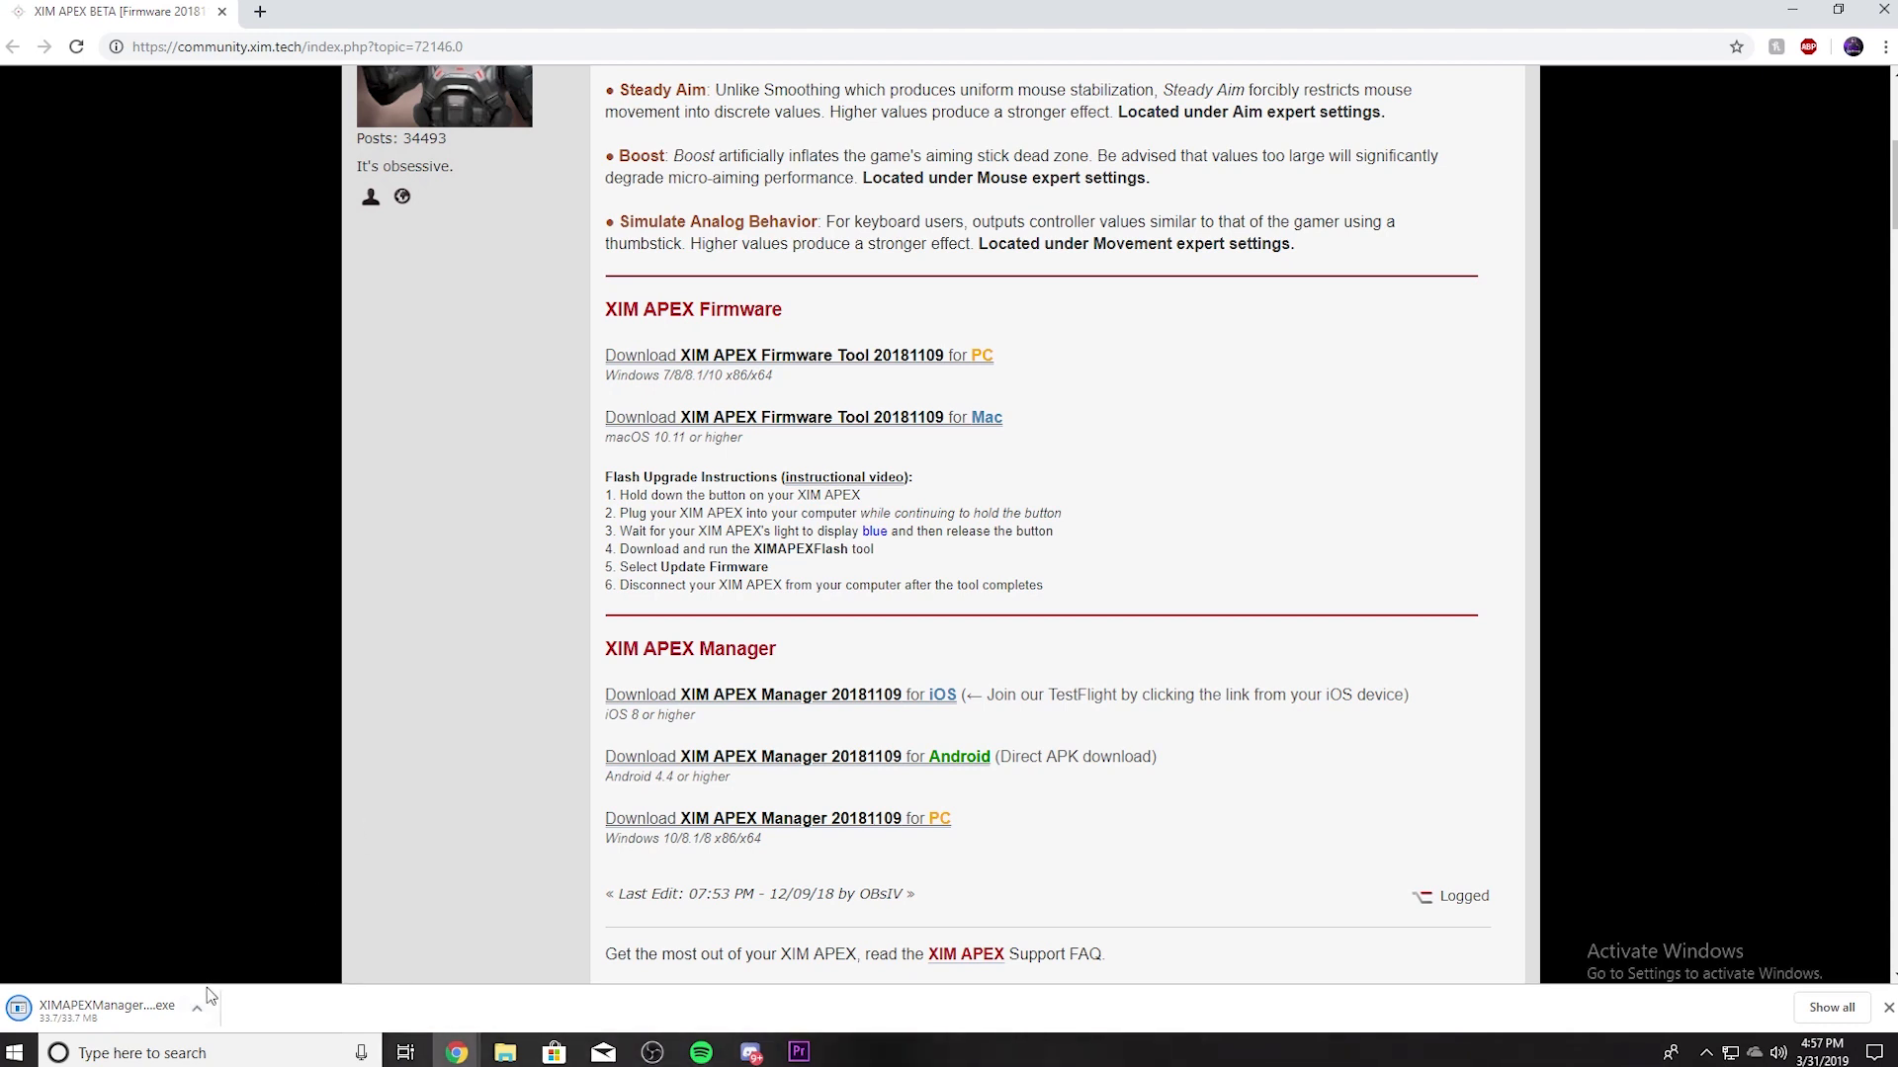
pyautogui.click(195, 1010)
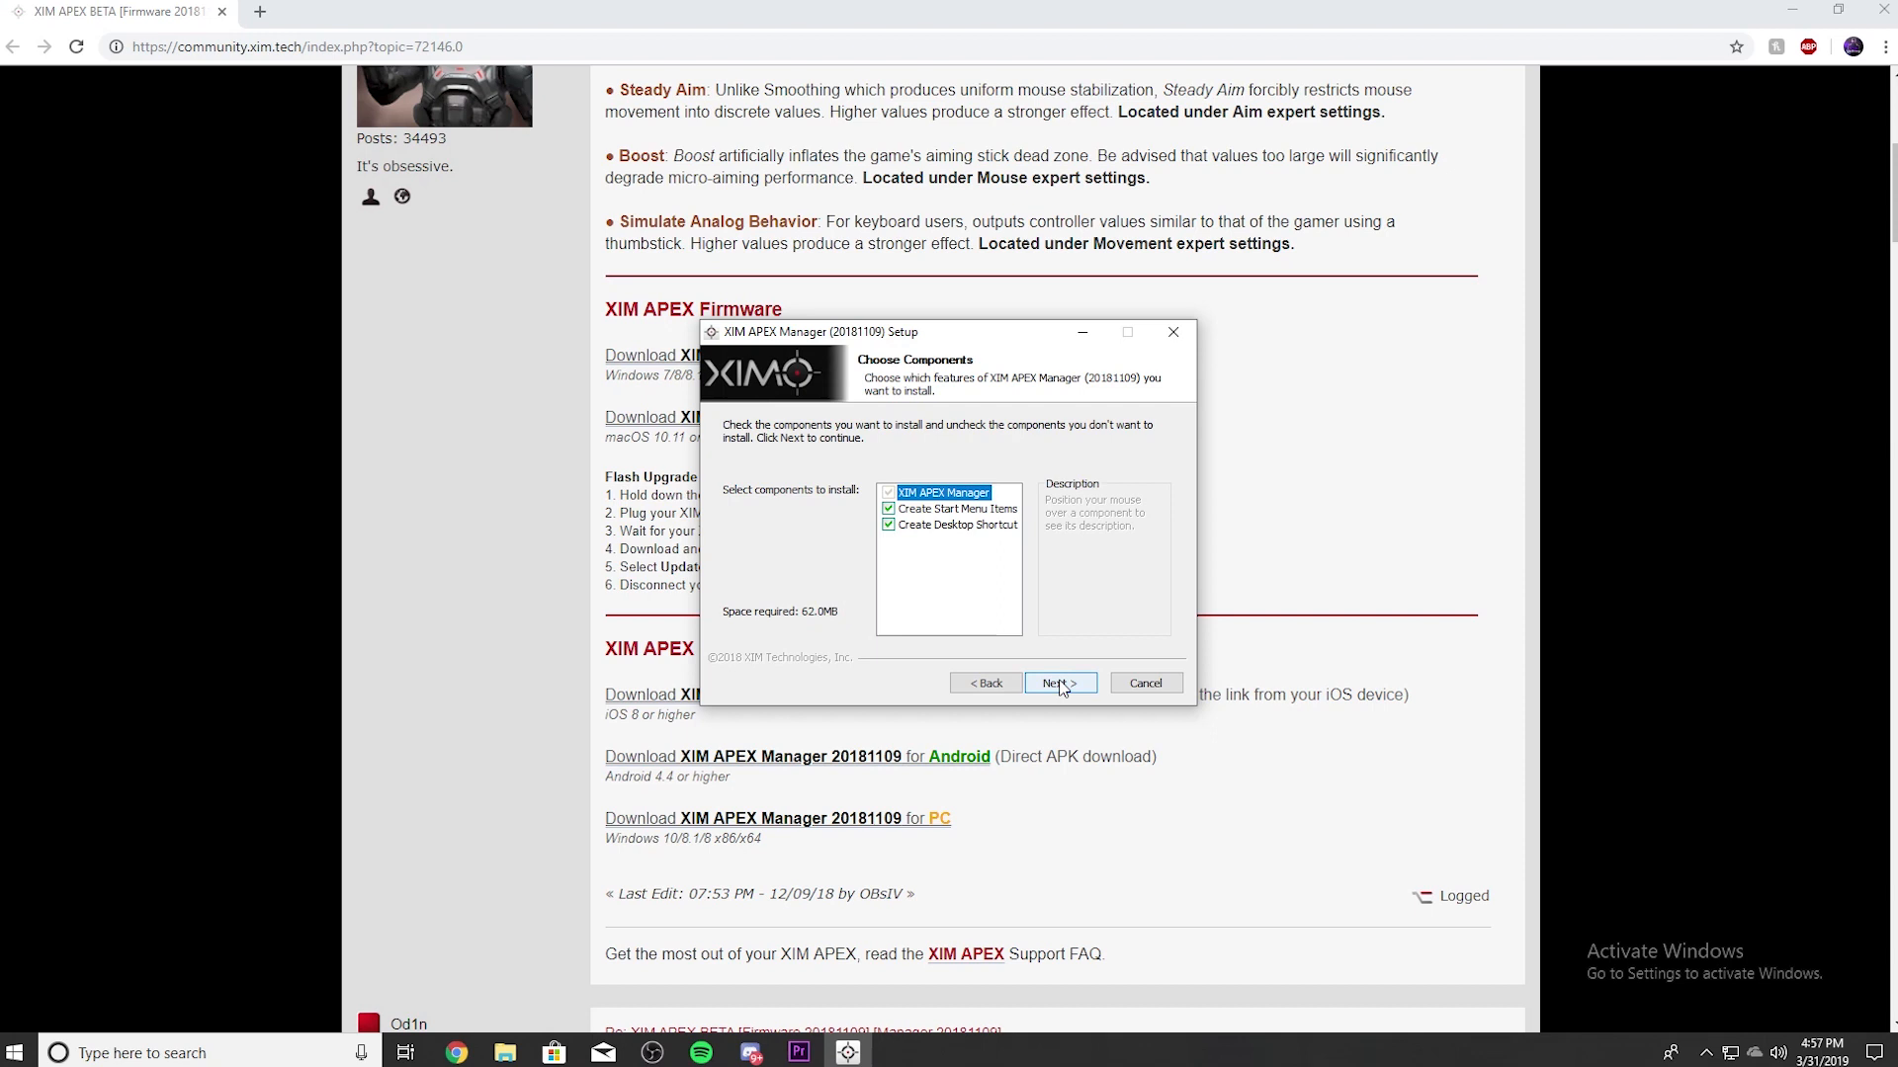
# - Install XIM APEX Manager with default components into the XIM Technologies folder and run it
pyautogui.click(1057, 682)
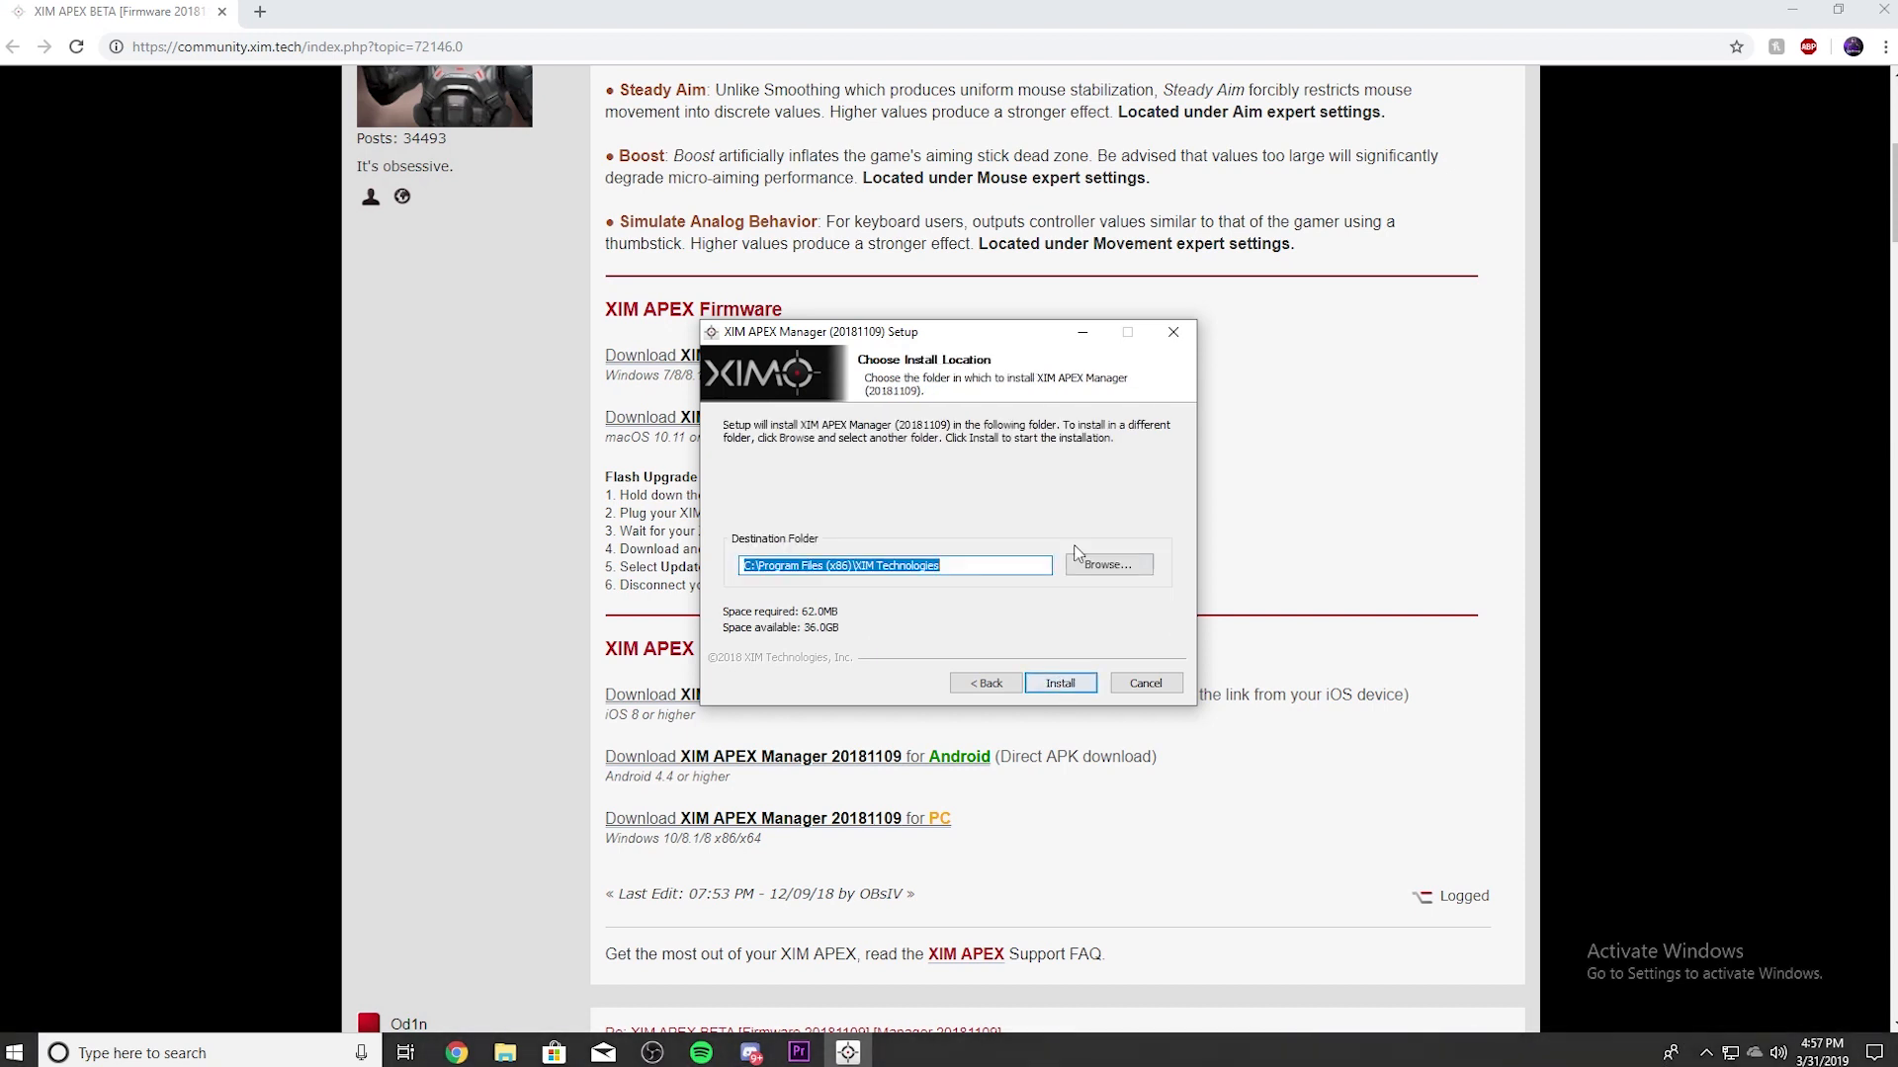
pyautogui.click(1103, 565)
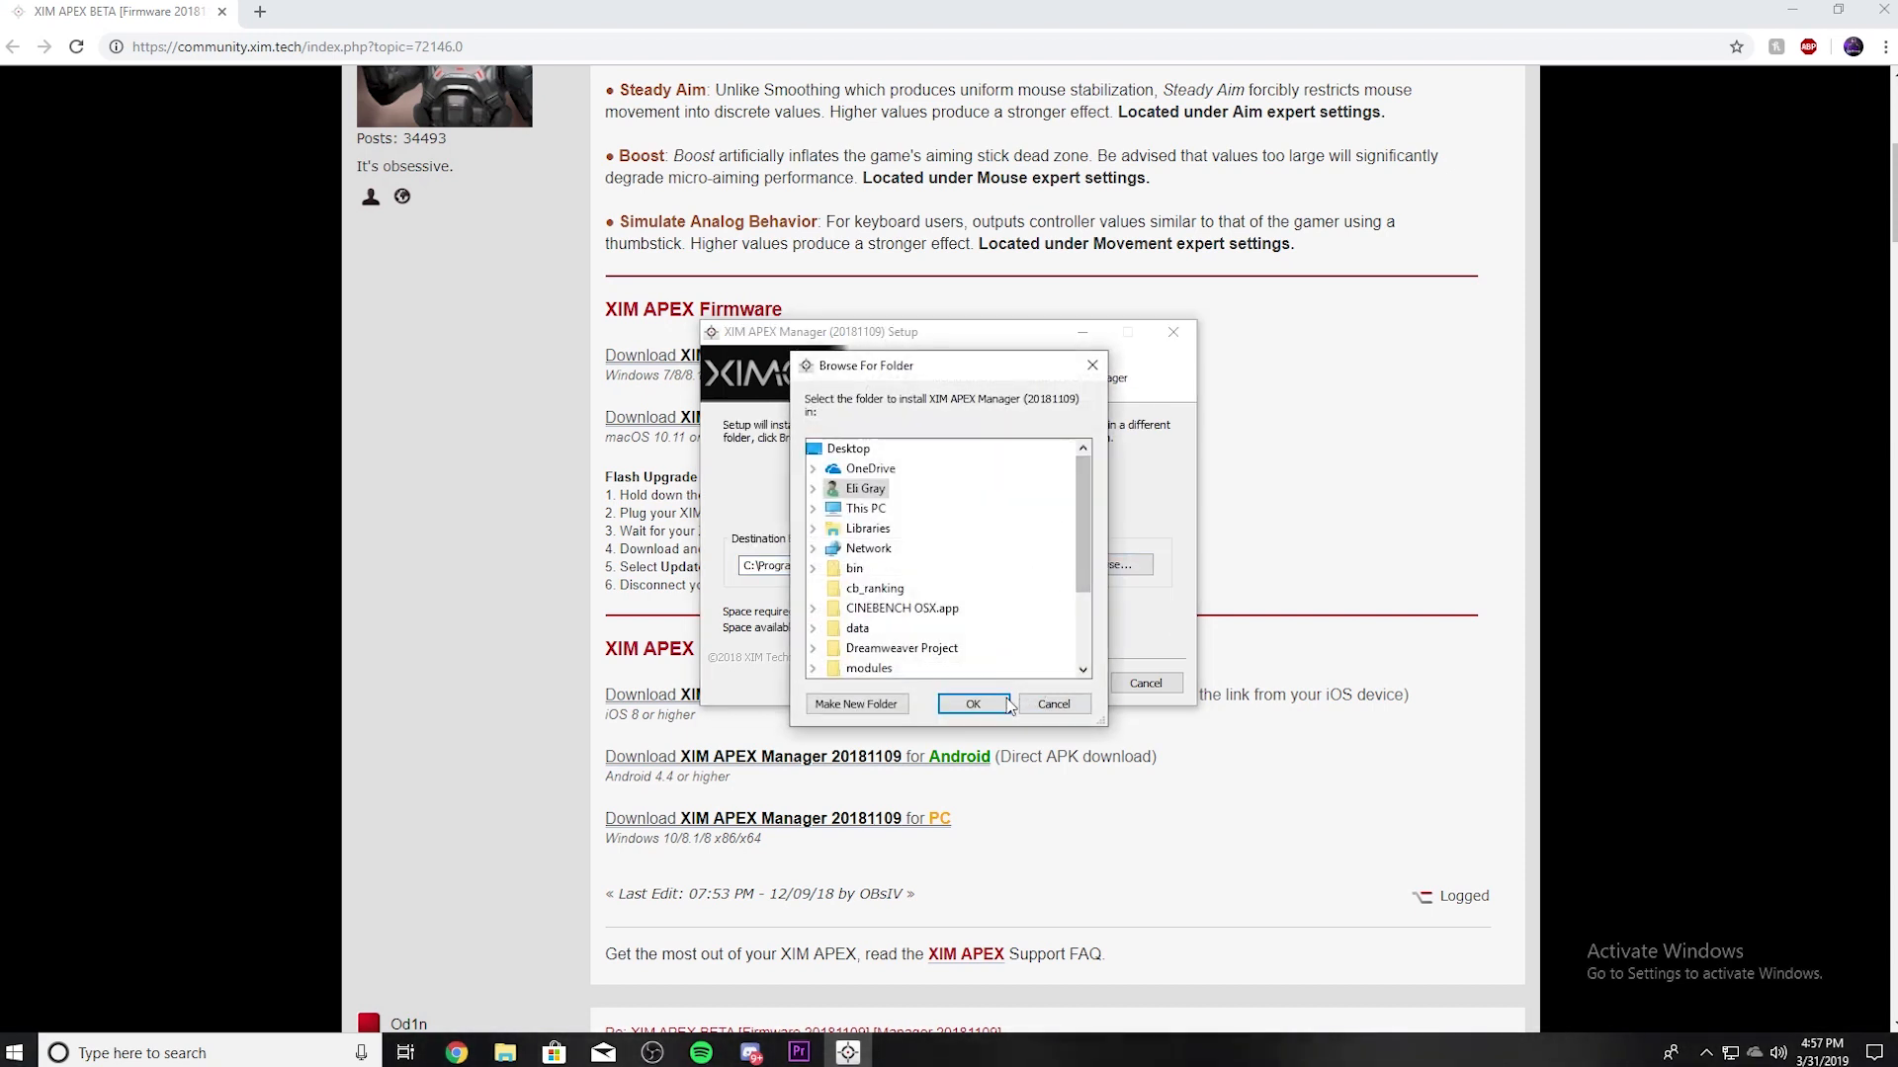
pyautogui.click(973, 704)
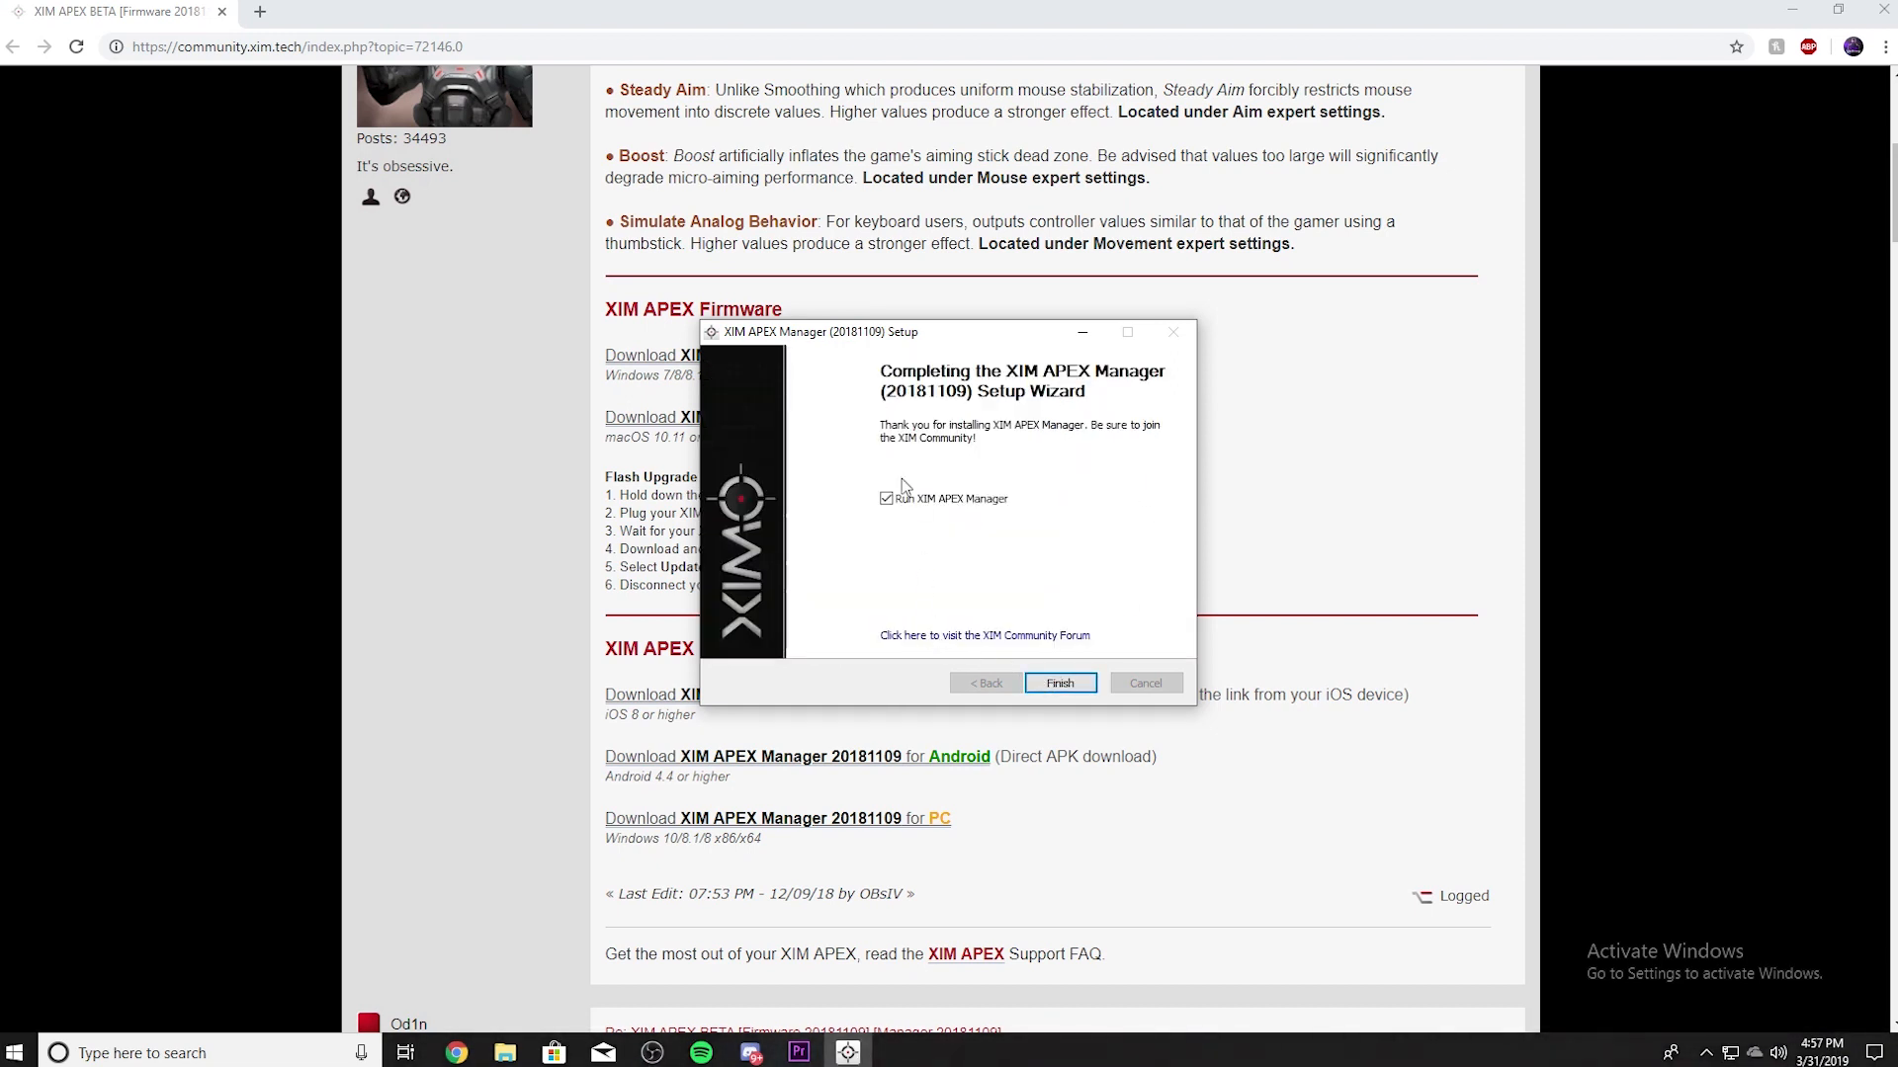
pyautogui.click(1057, 682)
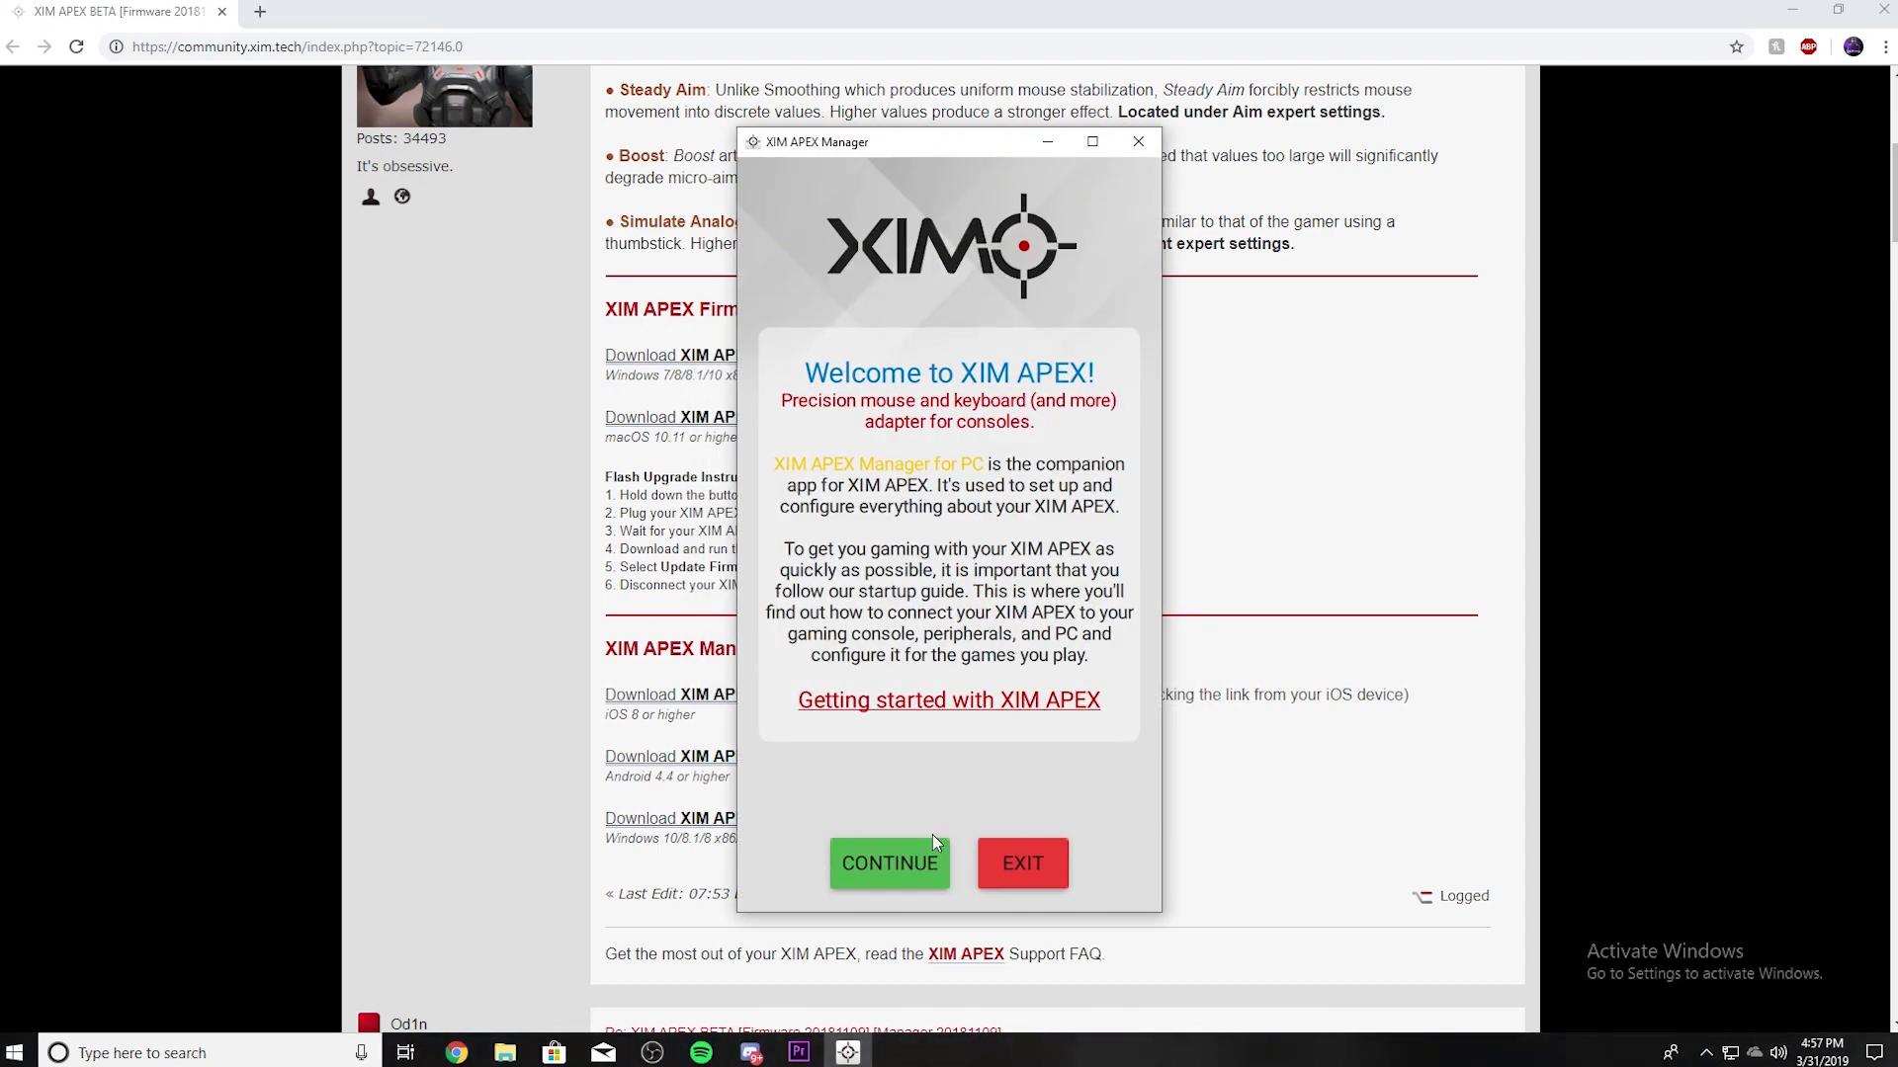
# - Accept the license, download the latest game support and connect to the XIM APEX
pyautogui.click(887, 864)
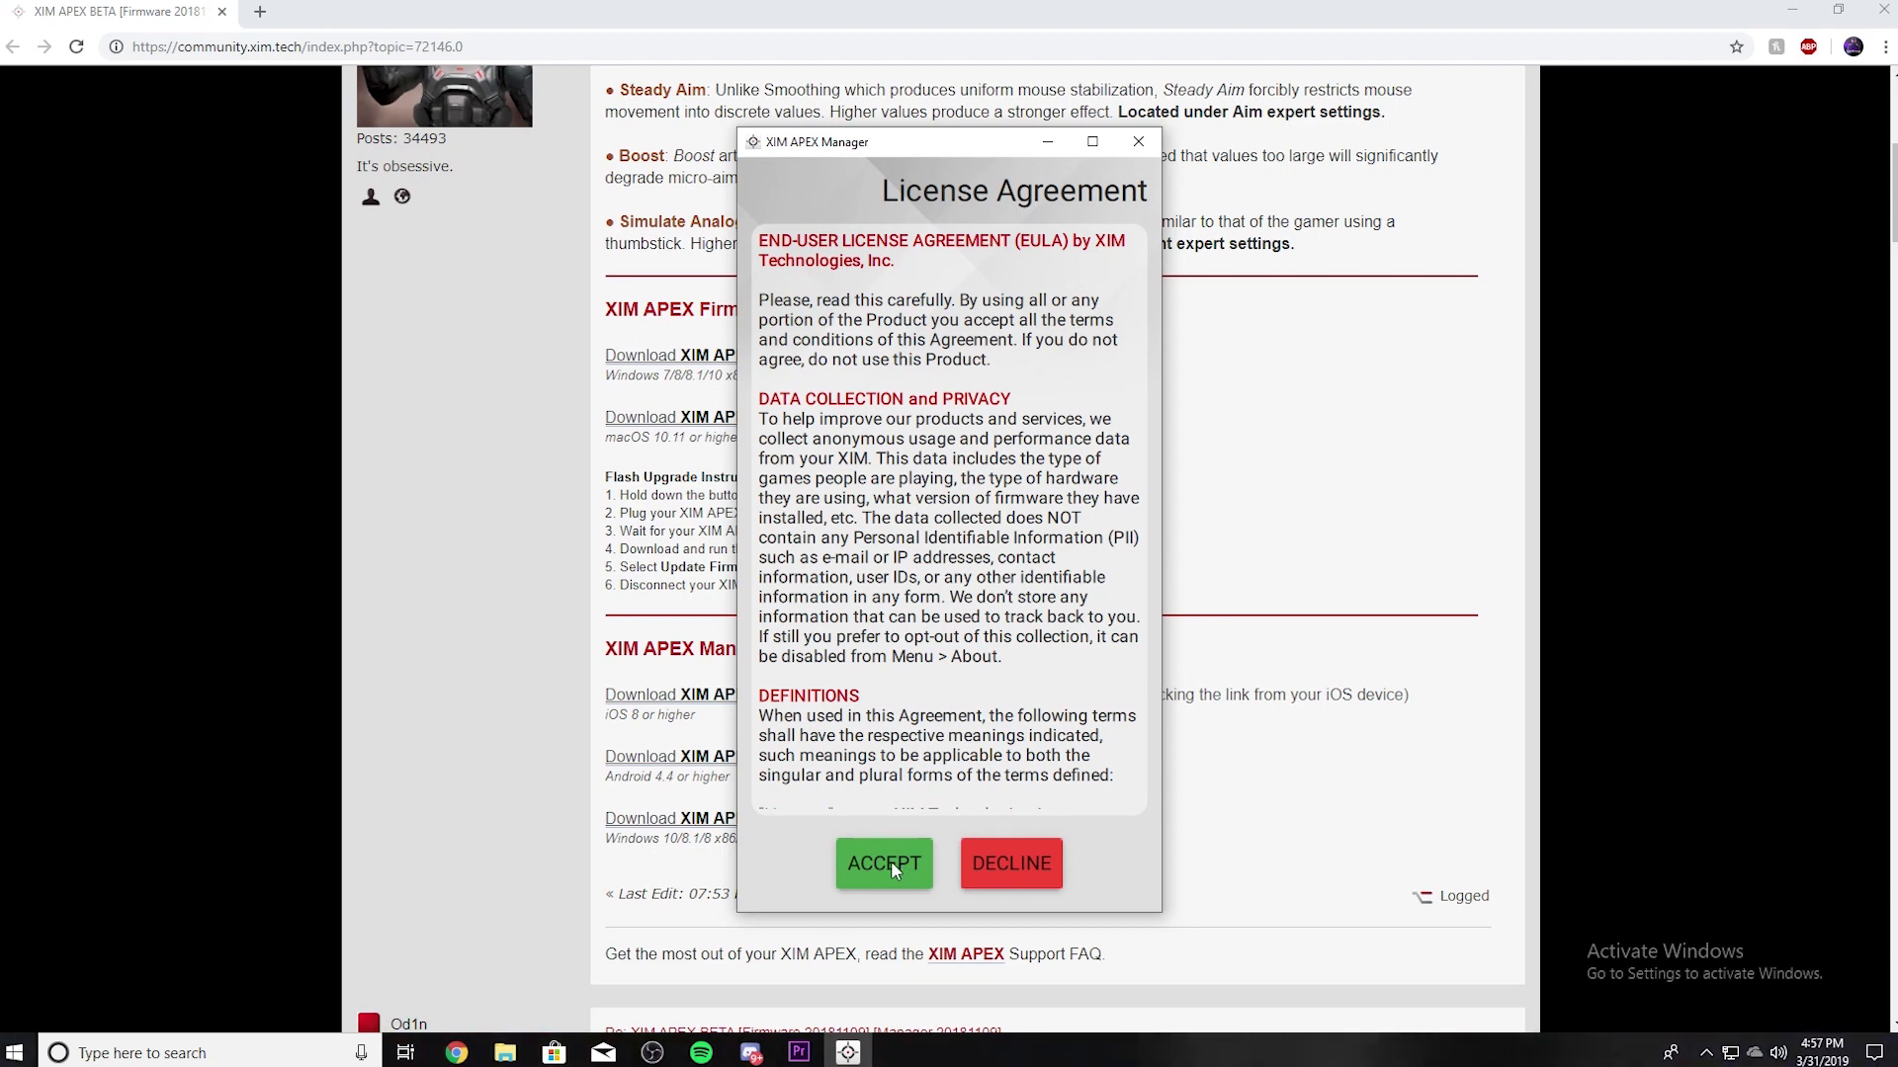
pyautogui.click(884, 864)
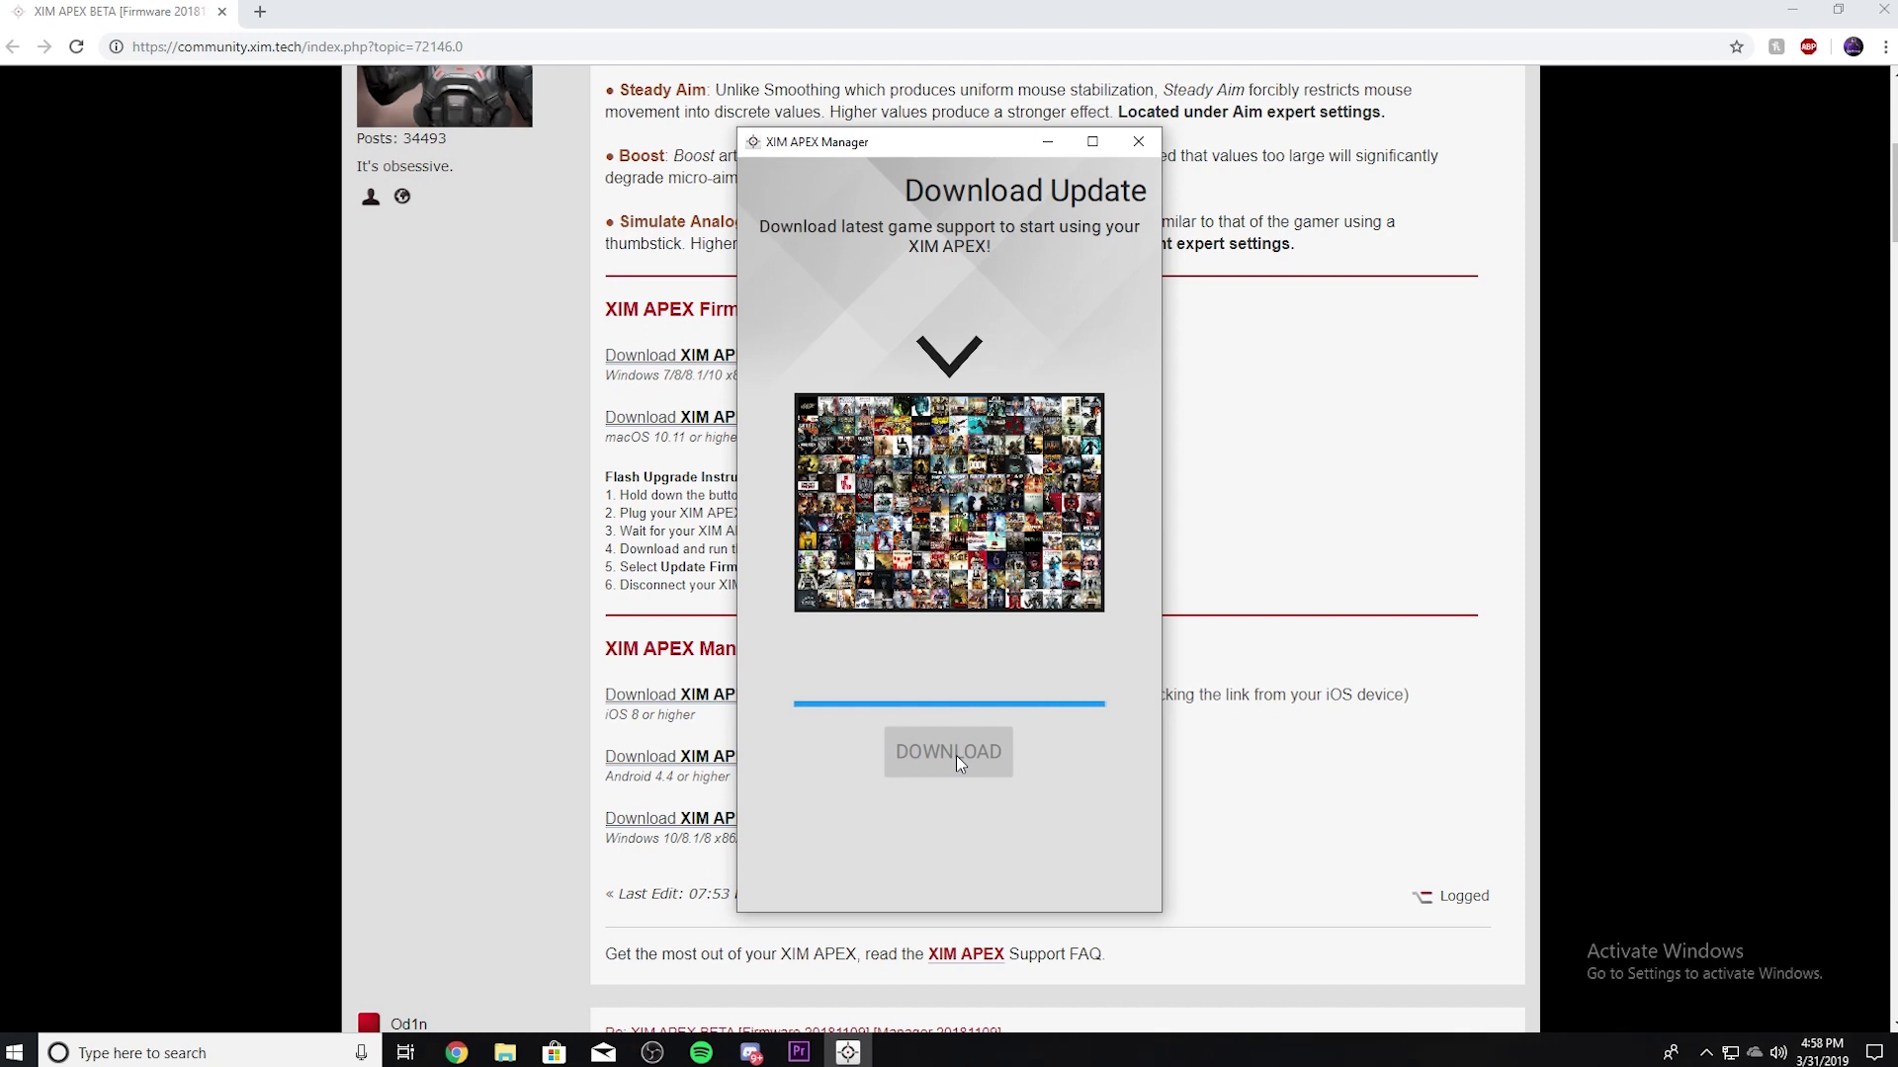
pyautogui.click(949, 751)
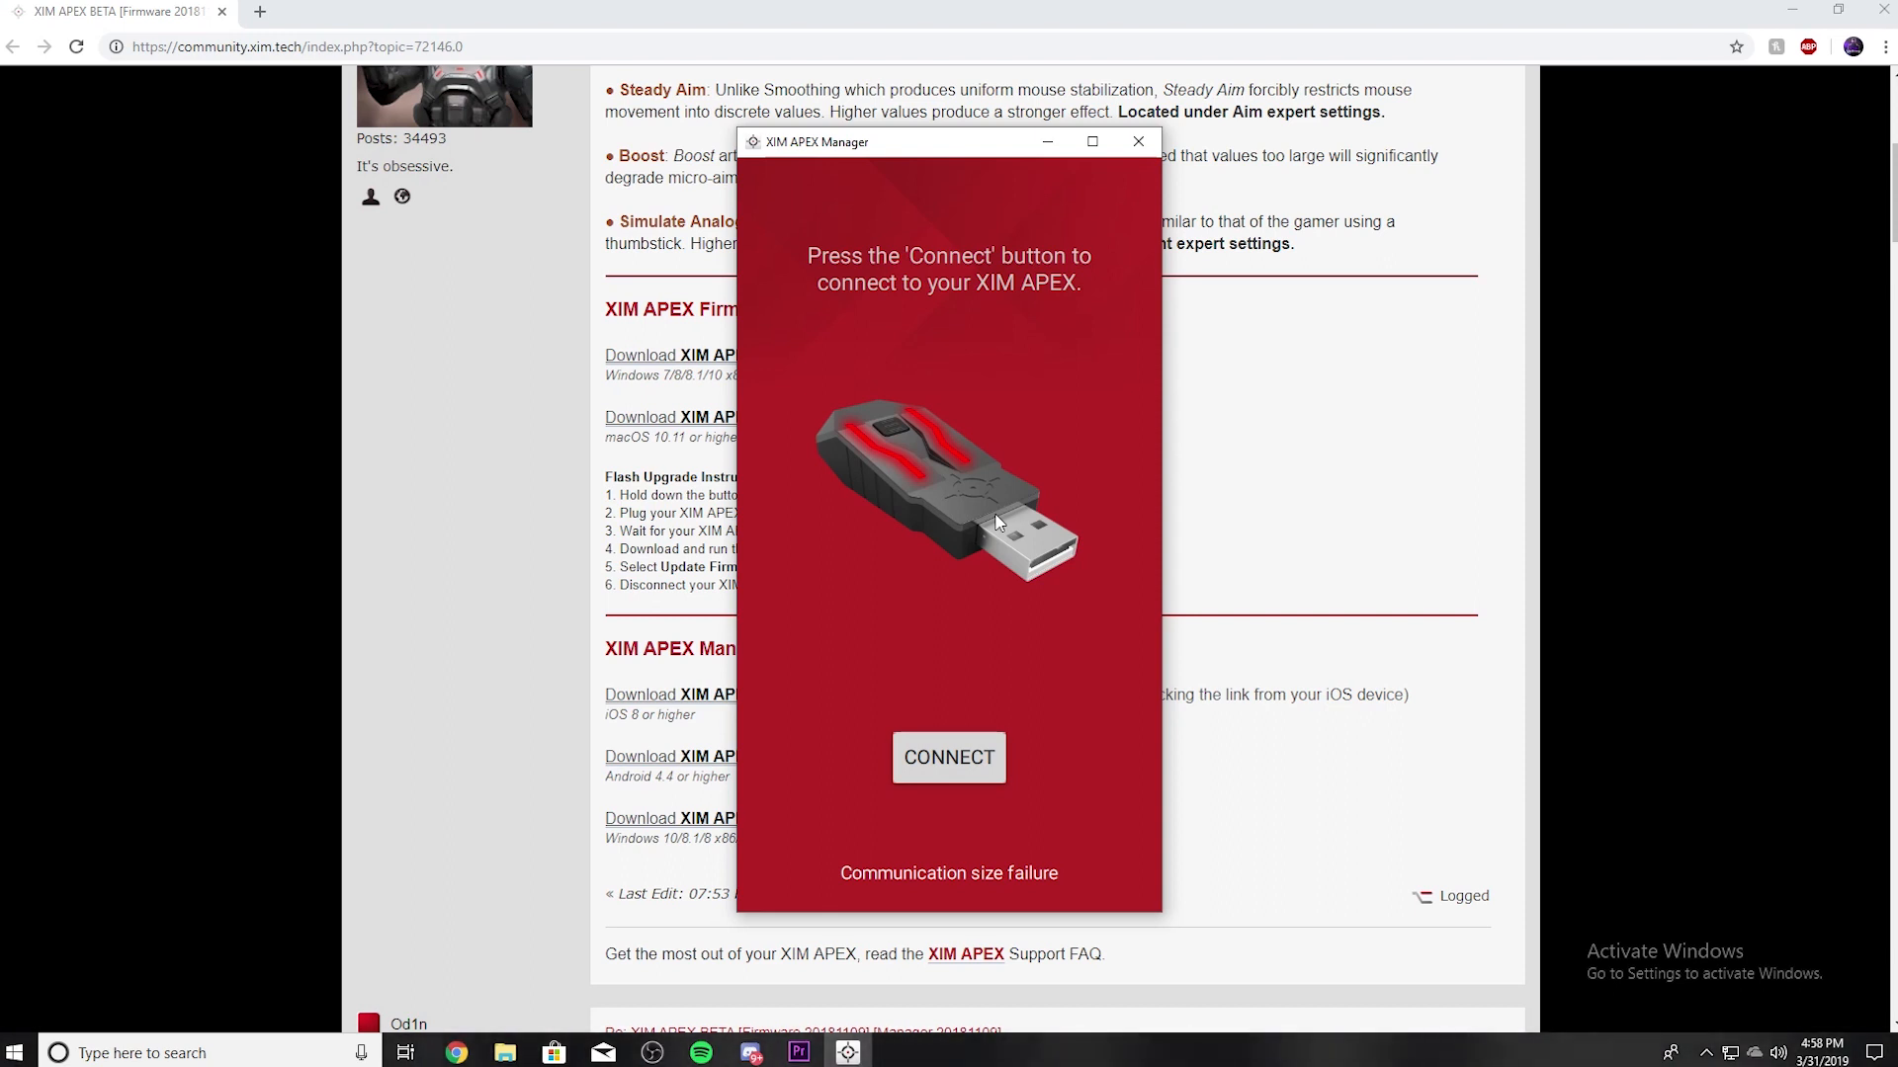
pyautogui.click(947, 757)
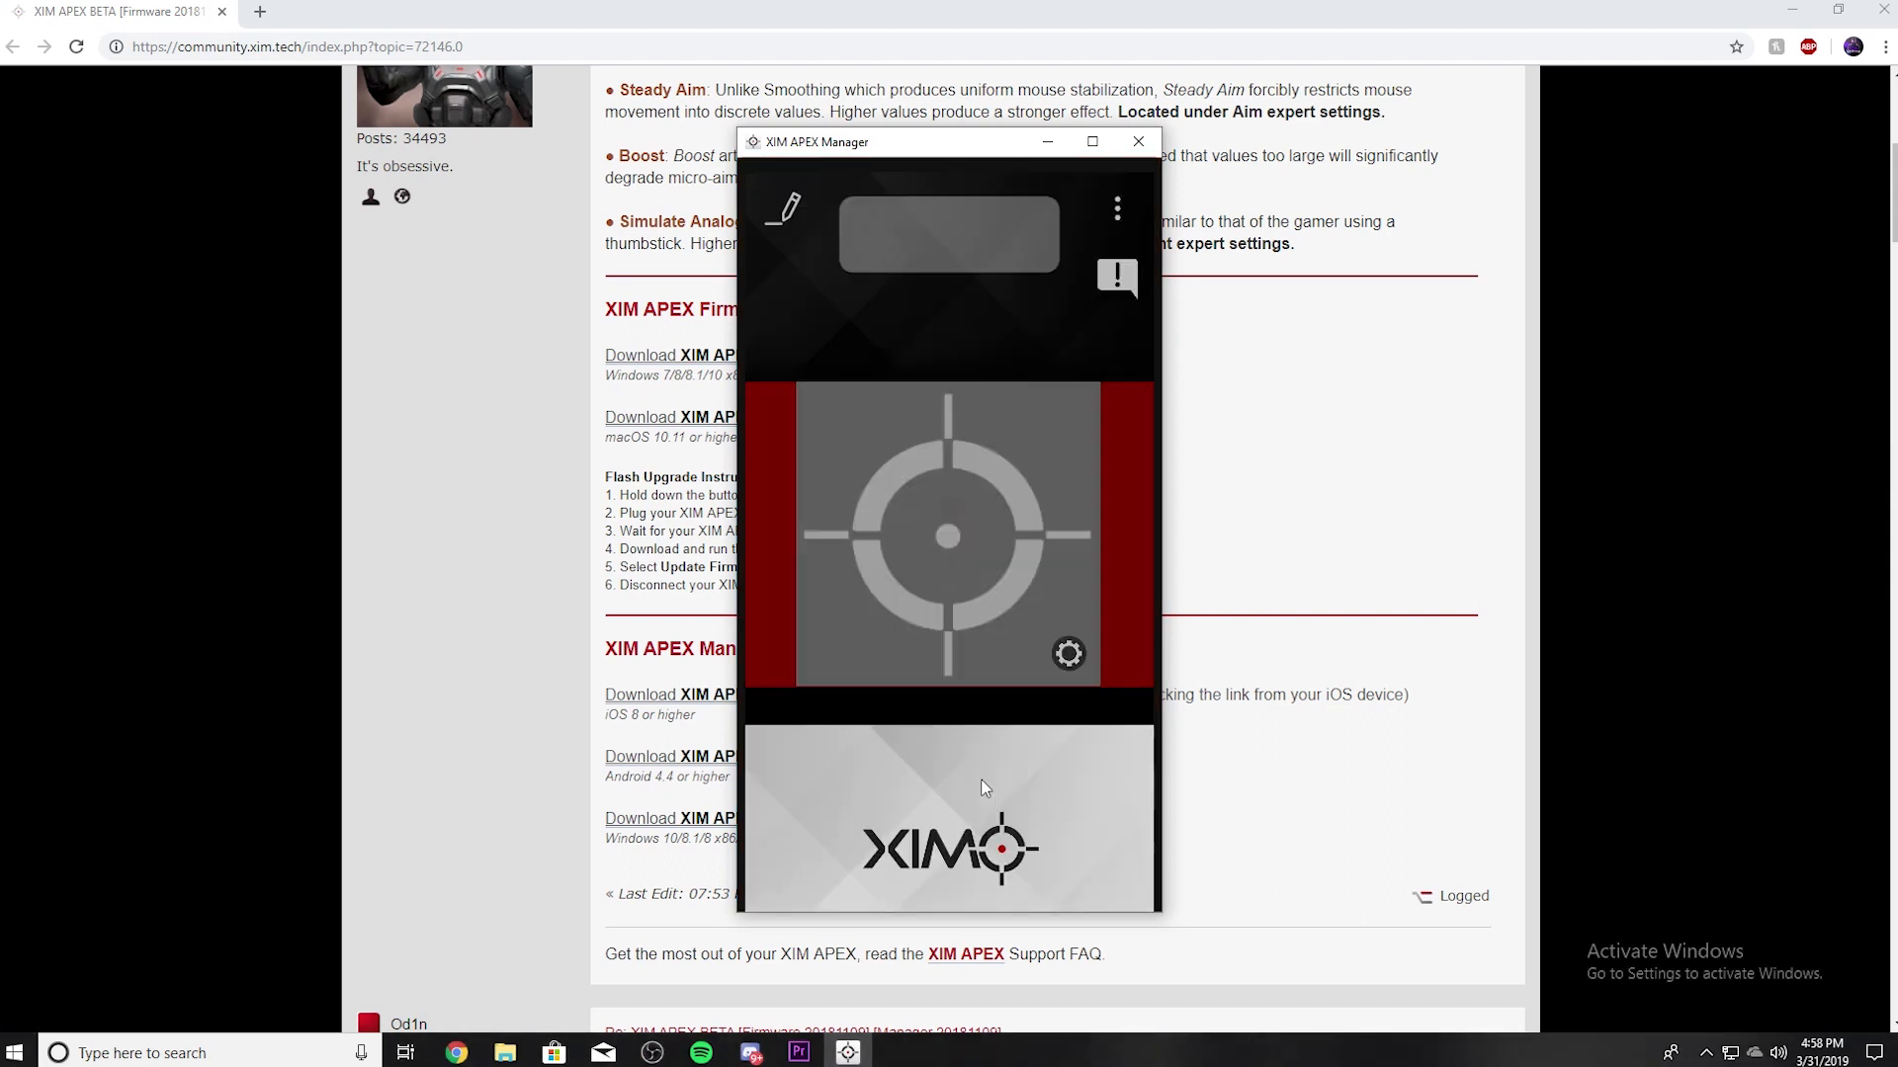